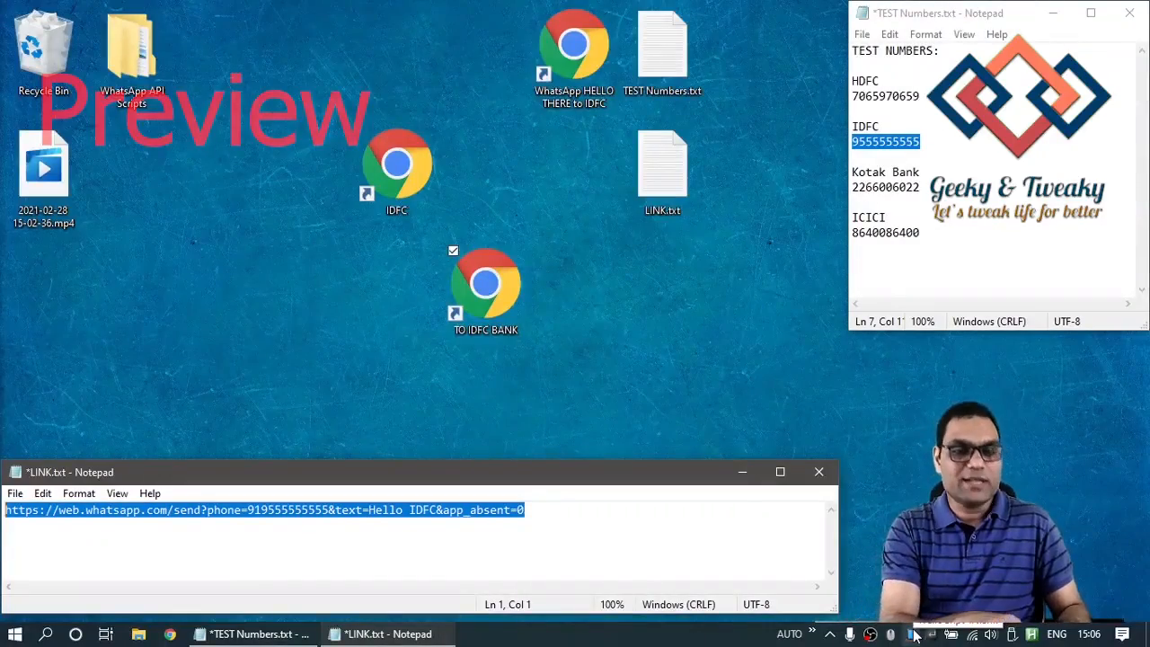
Launch the WhatsApp chat script and confirm its phone-number and message prompts with a short test message
{"action": "double_click", "coordinate": [485, 284]}
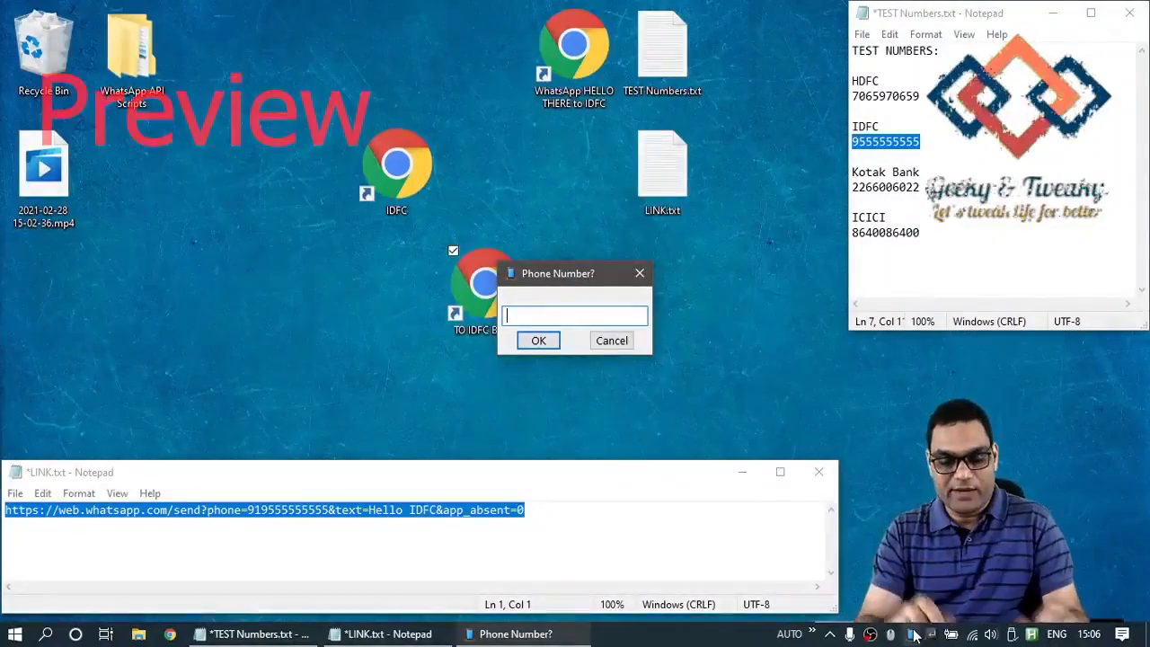
{"action": "left_click", "coordinate": [539, 340]}
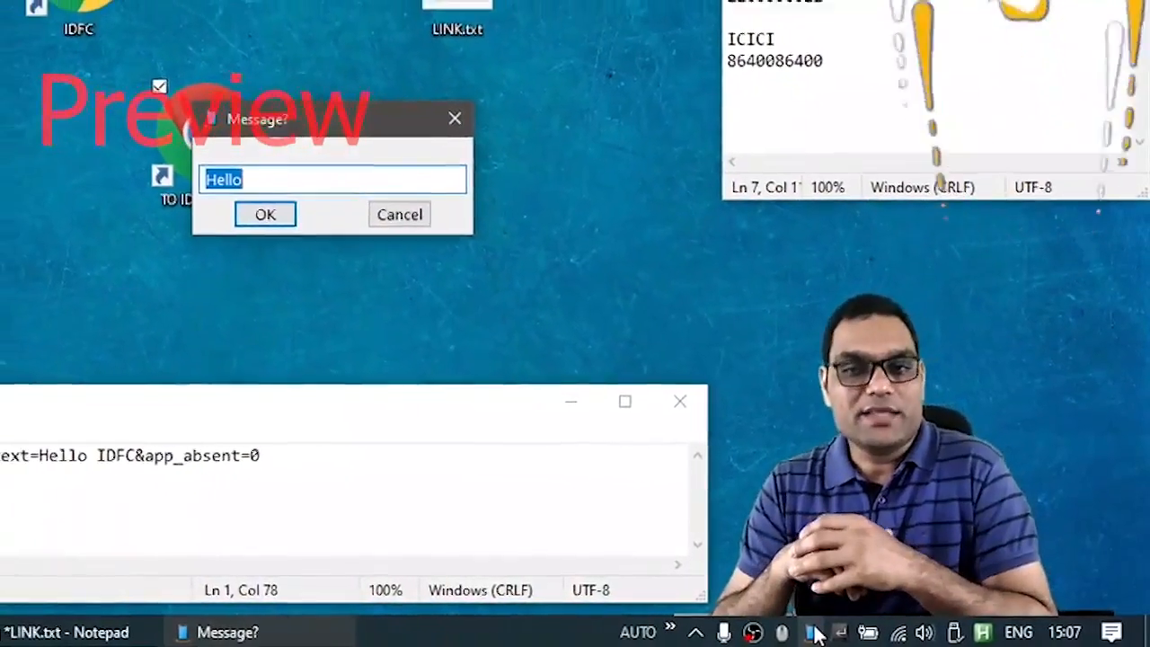
{"action": "type", "text": "te"}
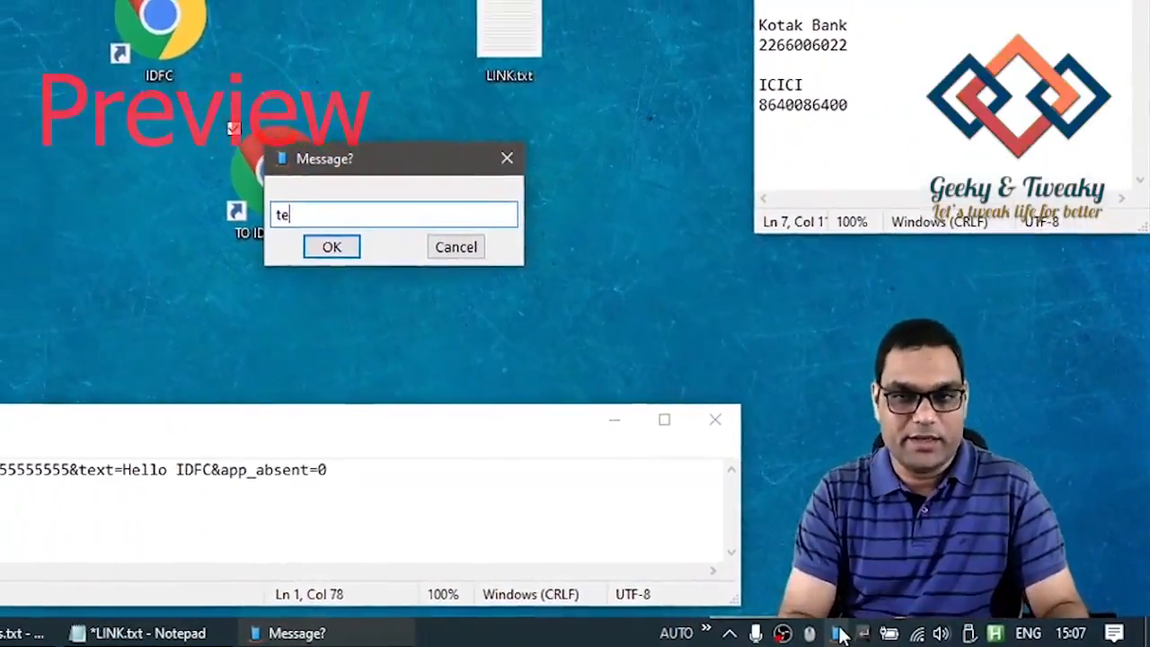
{"action": "left_click", "coordinate": [331, 247]}
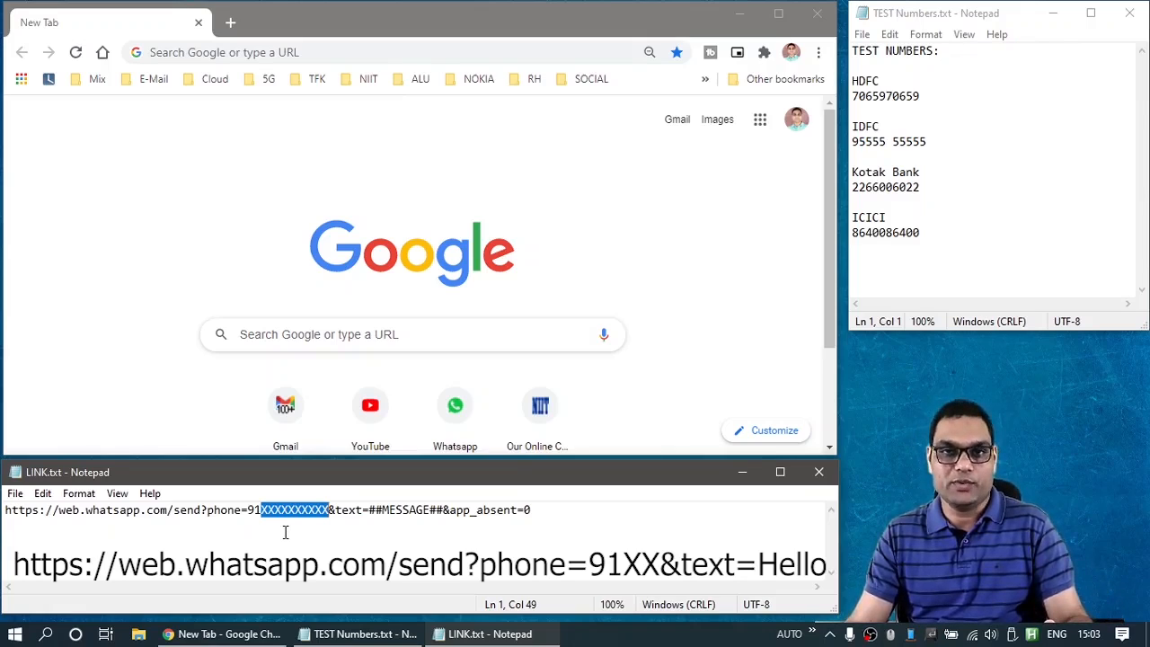
{"action": "mouse_move", "coordinate": [679, 320]}
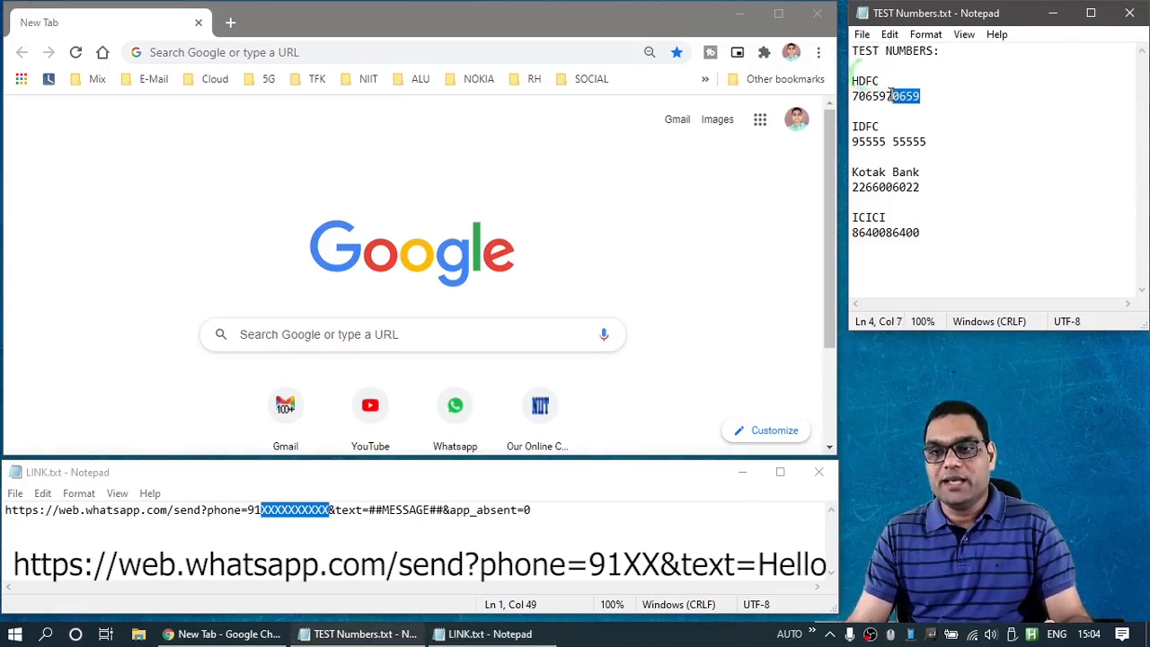
Paste the copied HDFC test number over the XXXX digits in LINK.txt and select ##MESSAGE## for overwriting
{"action": "right_click", "coordinate": [889, 97]}
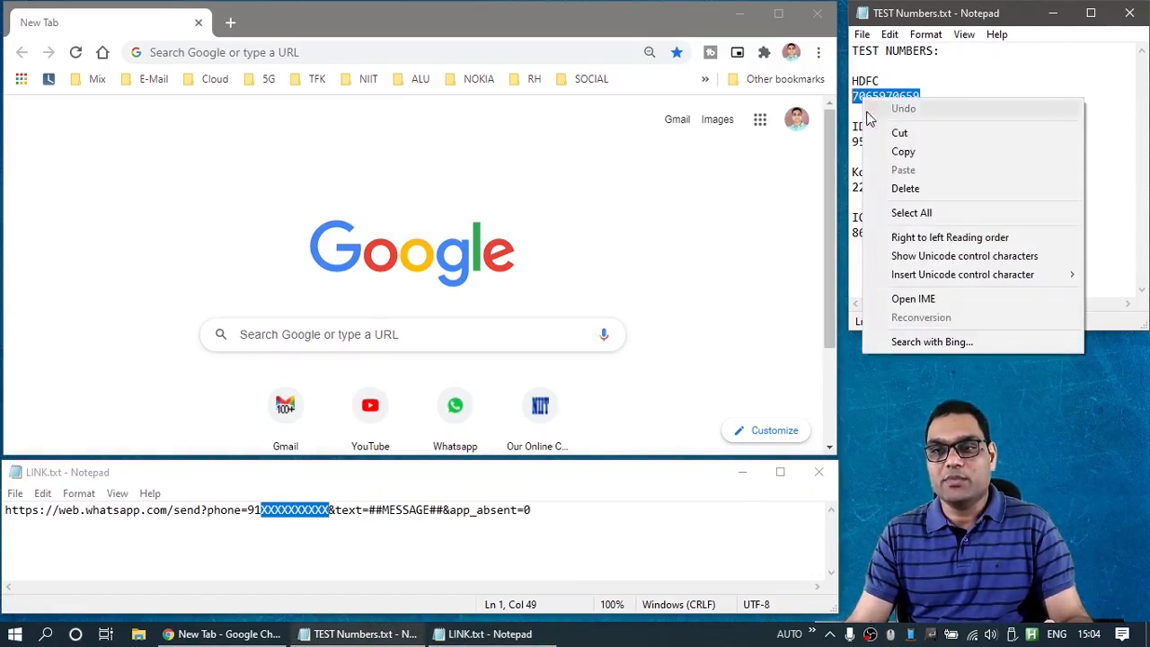
{"action": "right_click", "coordinate": [295, 510]}
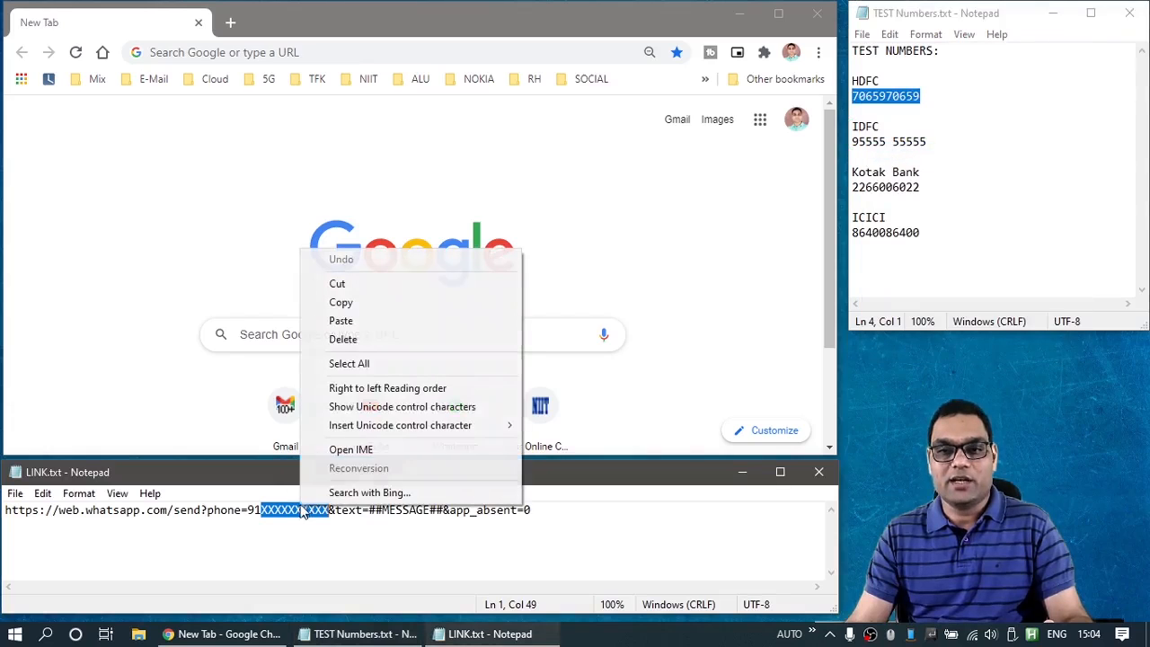
{"action": "left_click", "coordinate": [341, 320]}
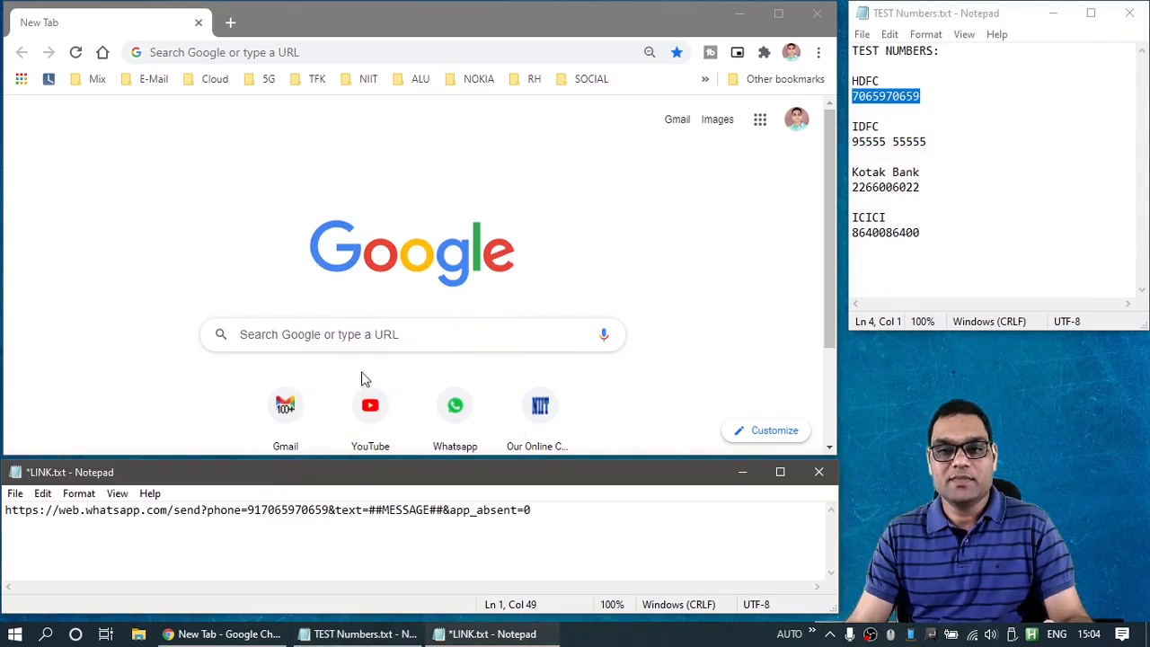
{"action": "double_click", "coordinate": [374, 510]}
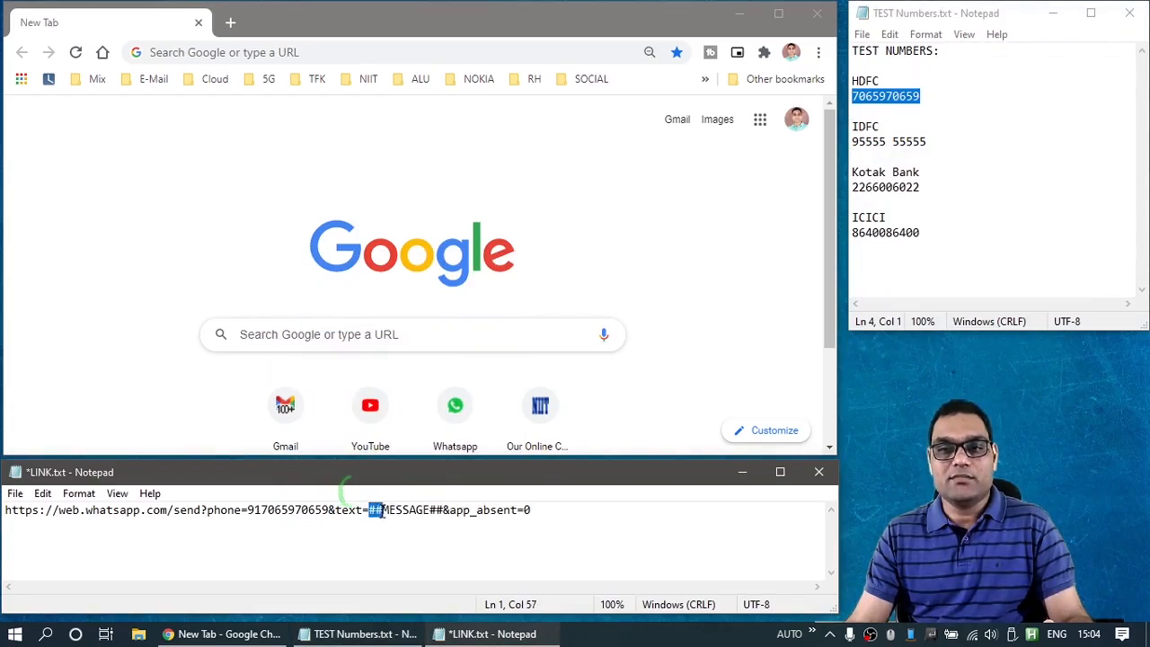
{"action": "left_click_drag", "start_coordinate": [377, 510], "coordinate": [440, 510]}
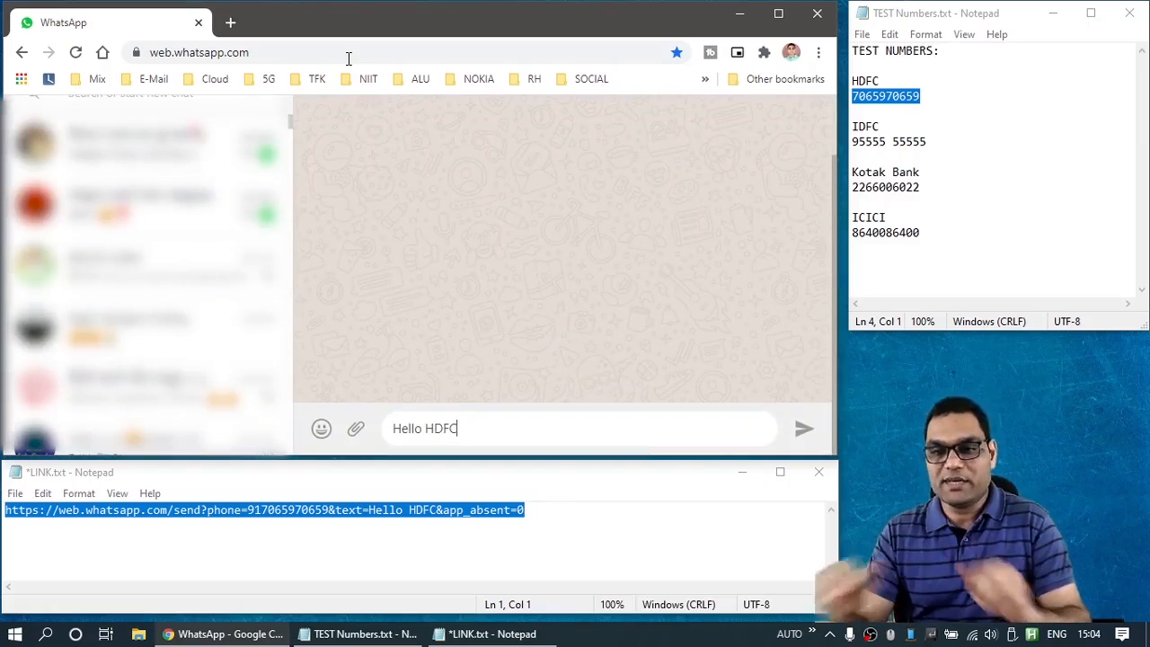
Open the HDFC Bank chat's Contact info and select its phone number to compare with the test number
{"action": "left_click", "coordinate": [804, 427]}
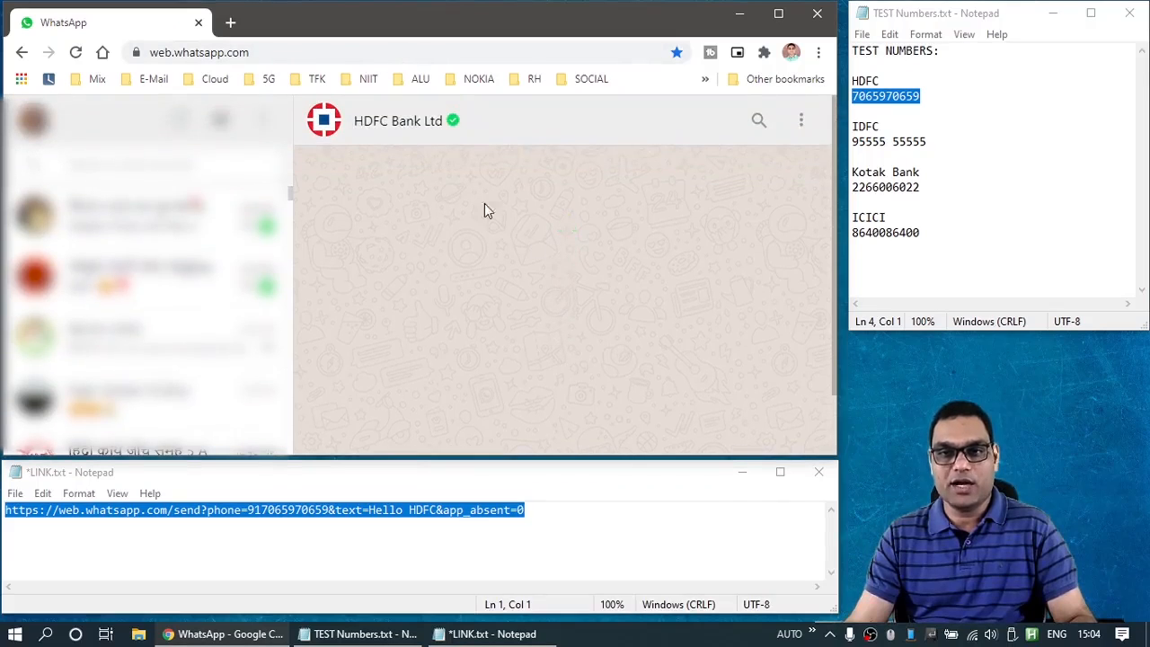
{"action": "left_click", "coordinate": [397, 120]}
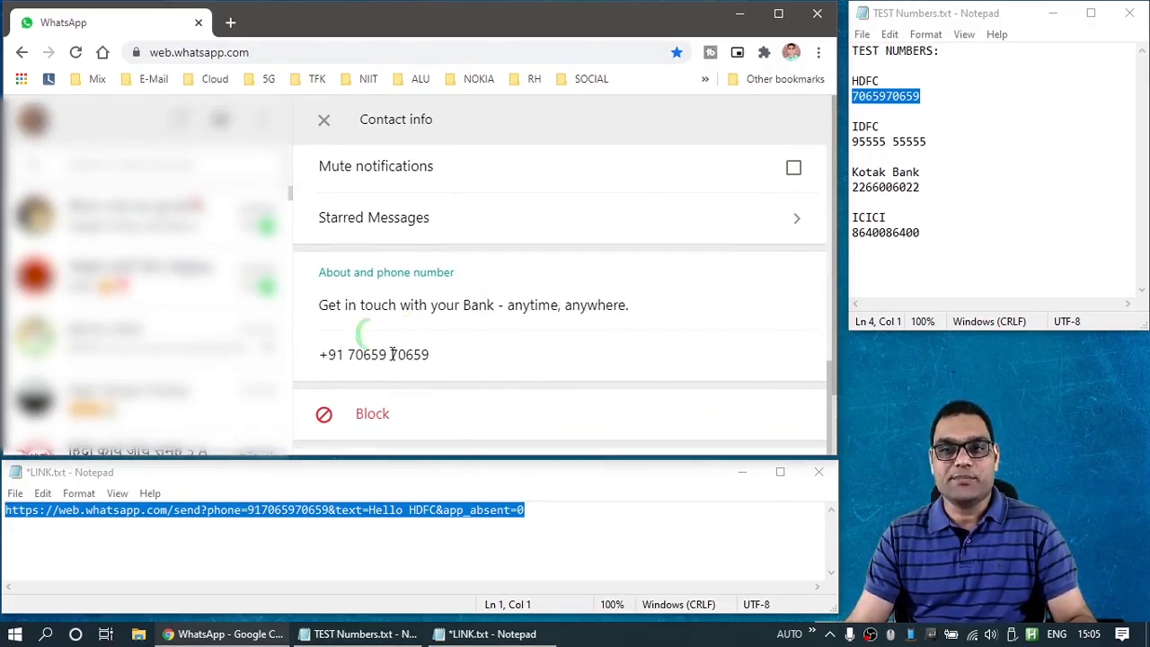
{"action": "double_click", "coordinate": [373, 354]}
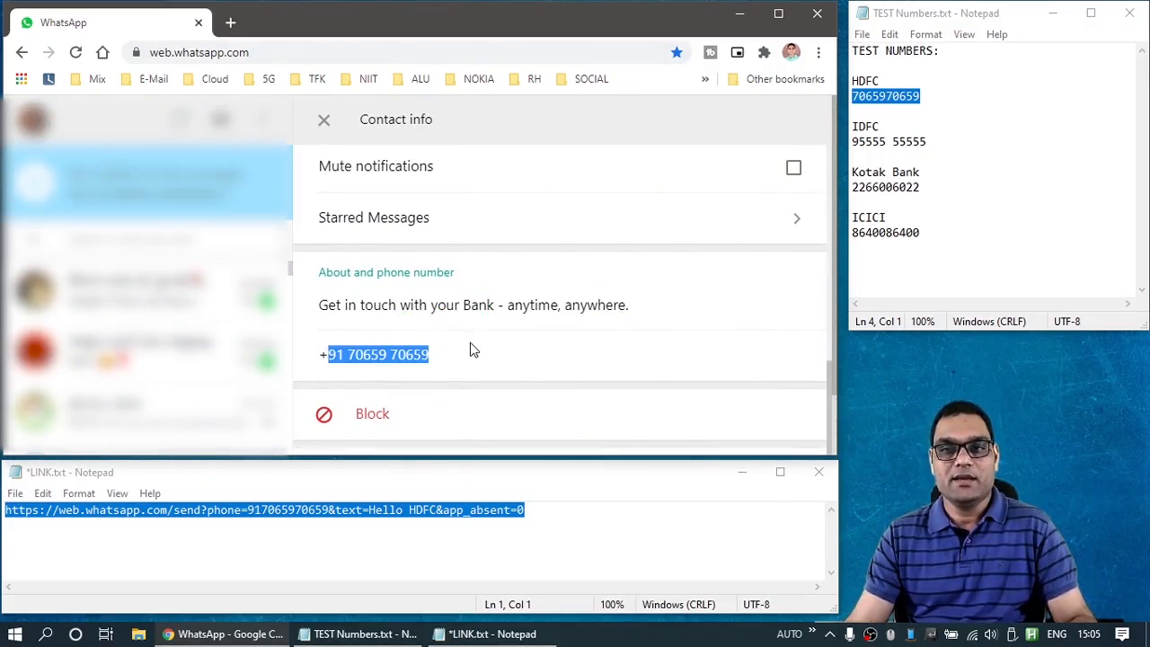
Load the IDFC link with Hello IDFC, leaving the page despite the unsent HDFC draft
{"action": "left_click", "coordinate": [898, 158]}
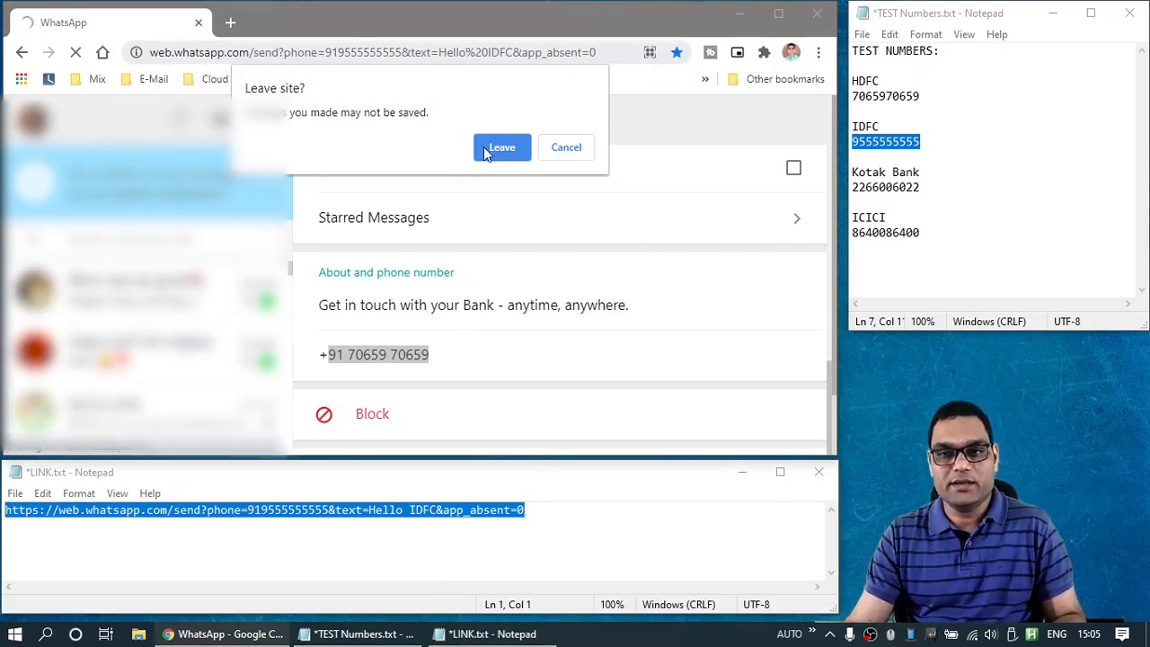
{"action": "left_click", "coordinate": [501, 147]}
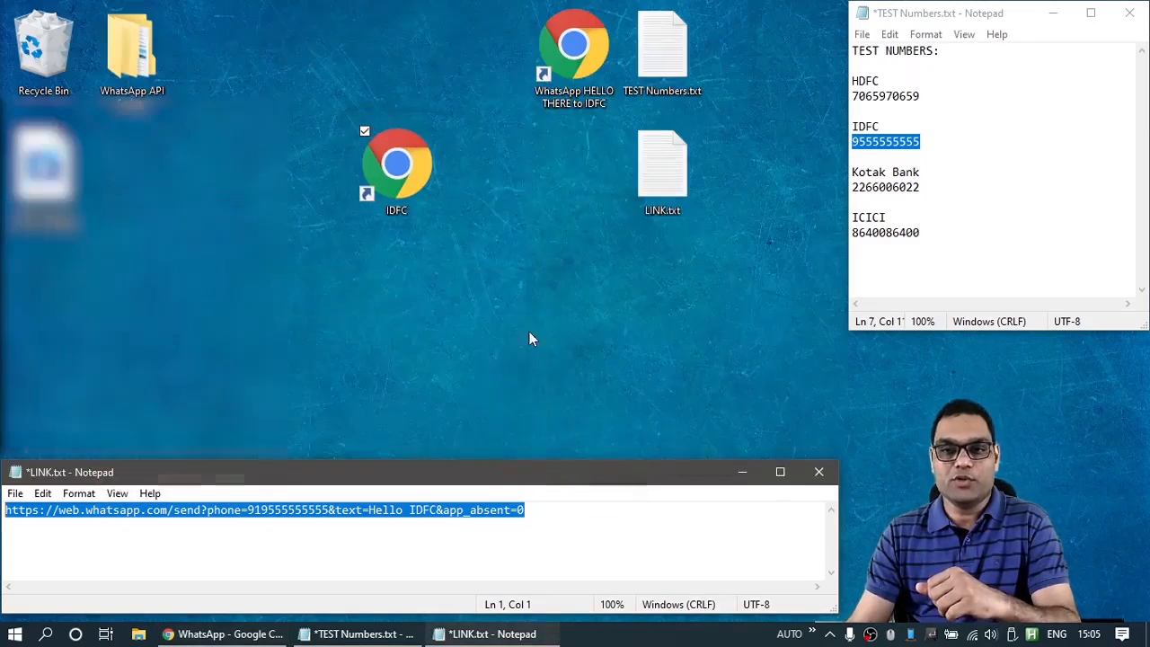
Create a new desktop shortcut to the IDFC WhatsApp send link named TO IDFC BANK
{"action": "right_click", "coordinate": [265, 510]}
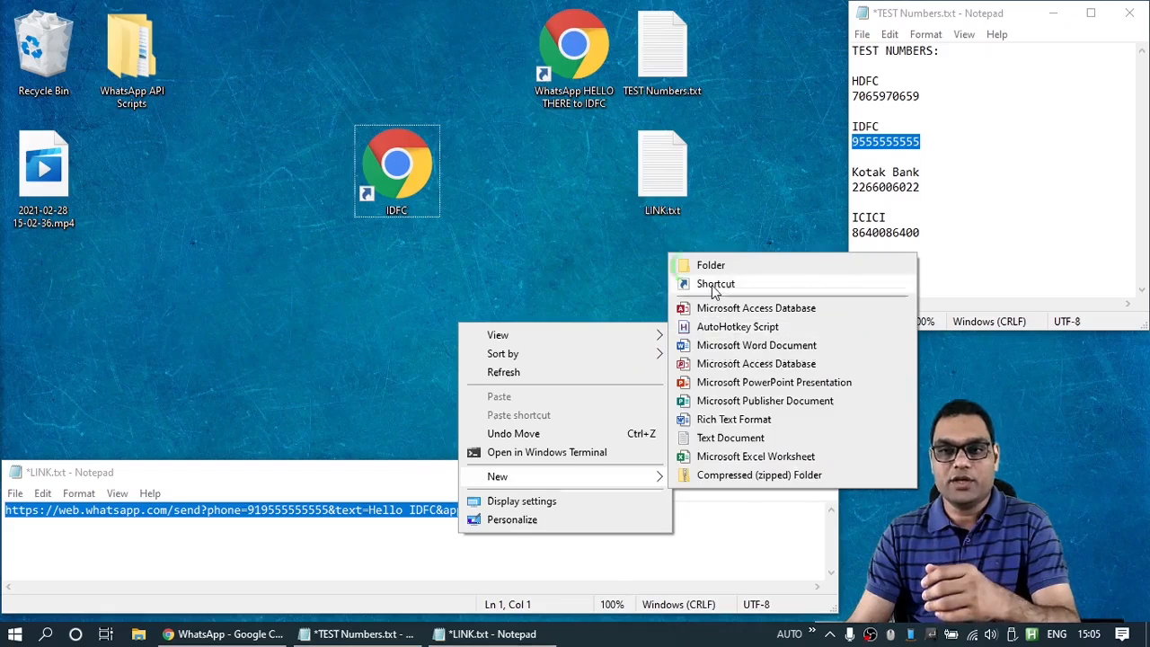
{"action": "left_click", "coordinate": [715, 284]}
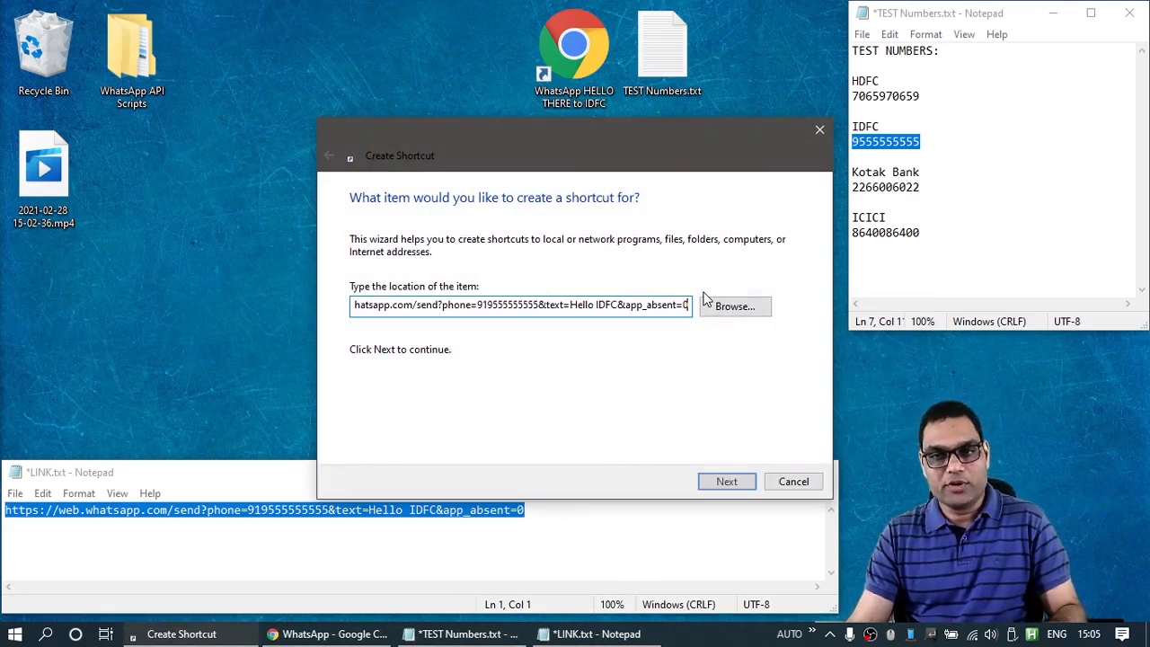
{"action": "left_click", "coordinate": [725, 482]}
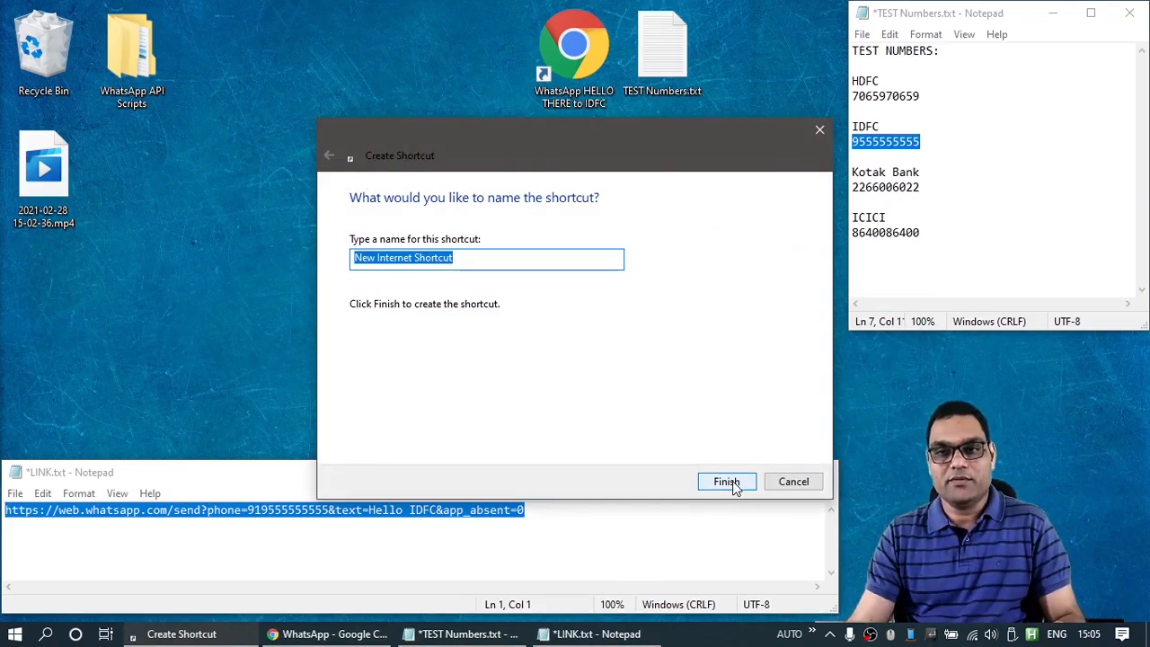
{"action": "type", "text": "TO"}
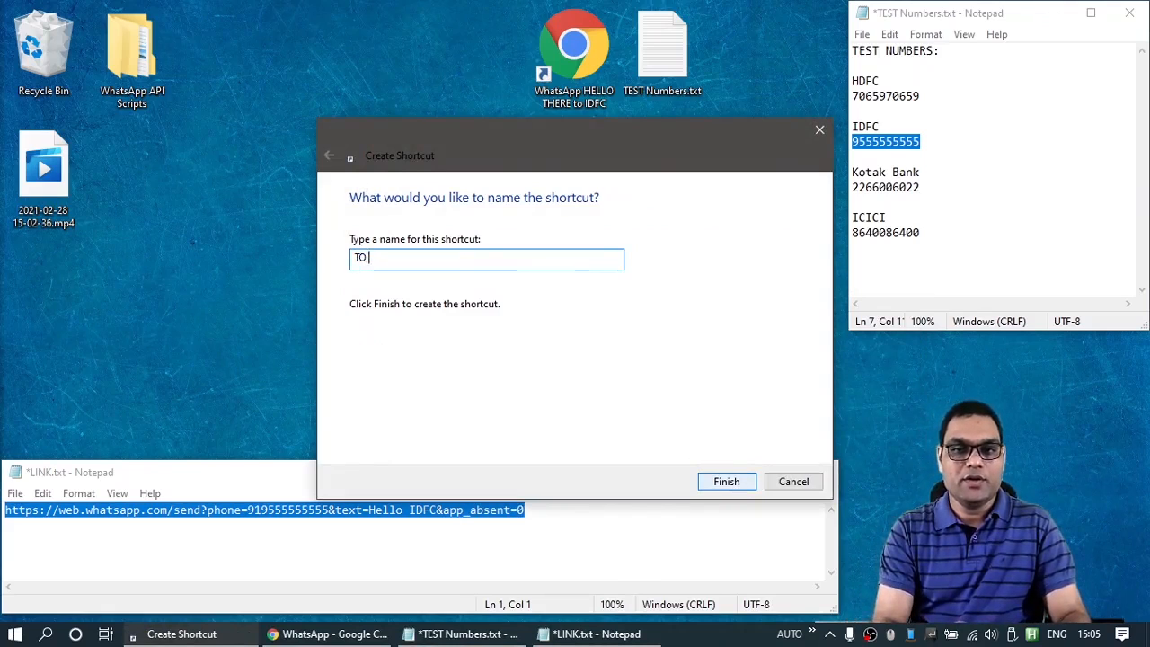
{"action": "type", "text": "IDFC BA"}
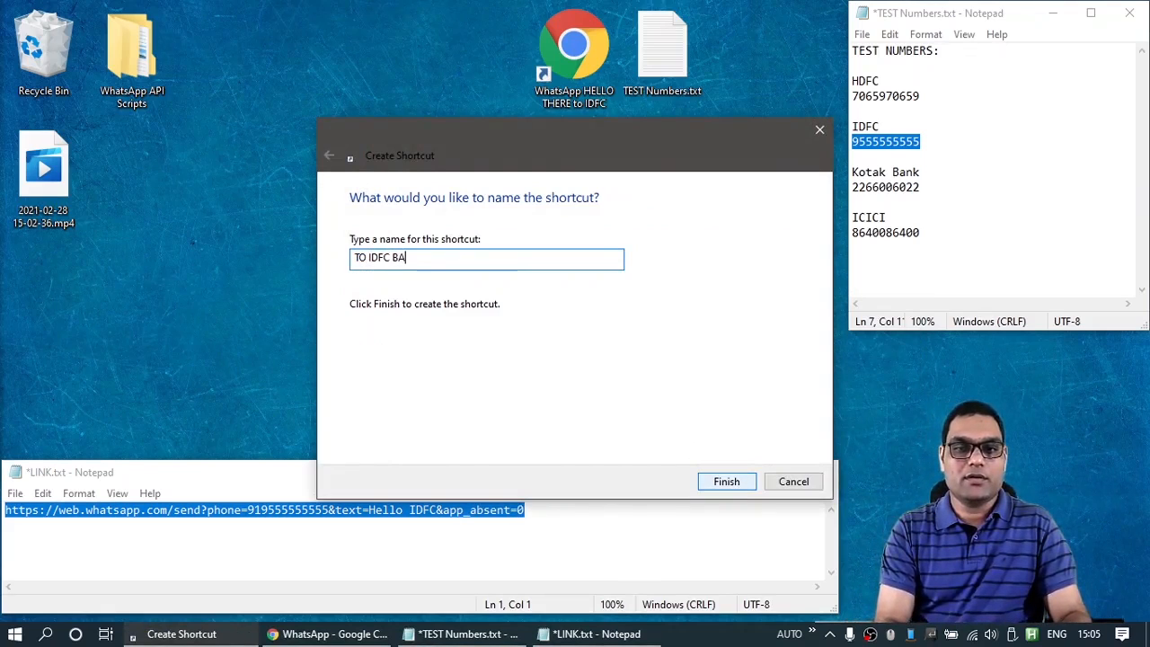
{"action": "left_click", "coordinate": [725, 481]}
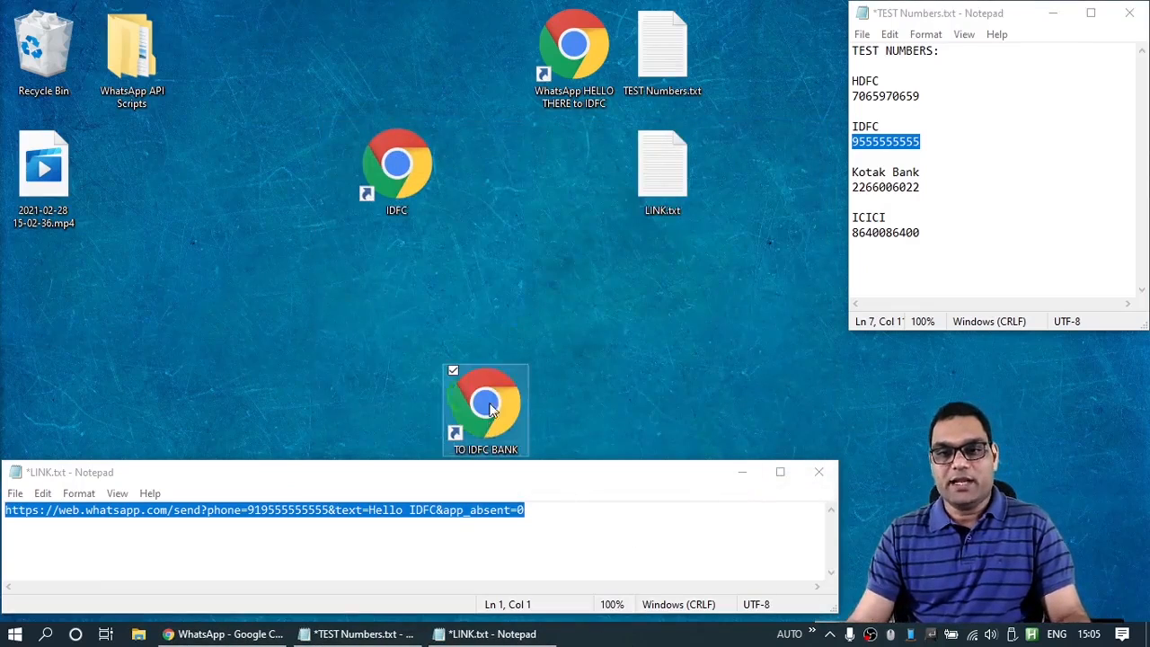
{"action": "mouse_move", "coordinate": [520, 314]}
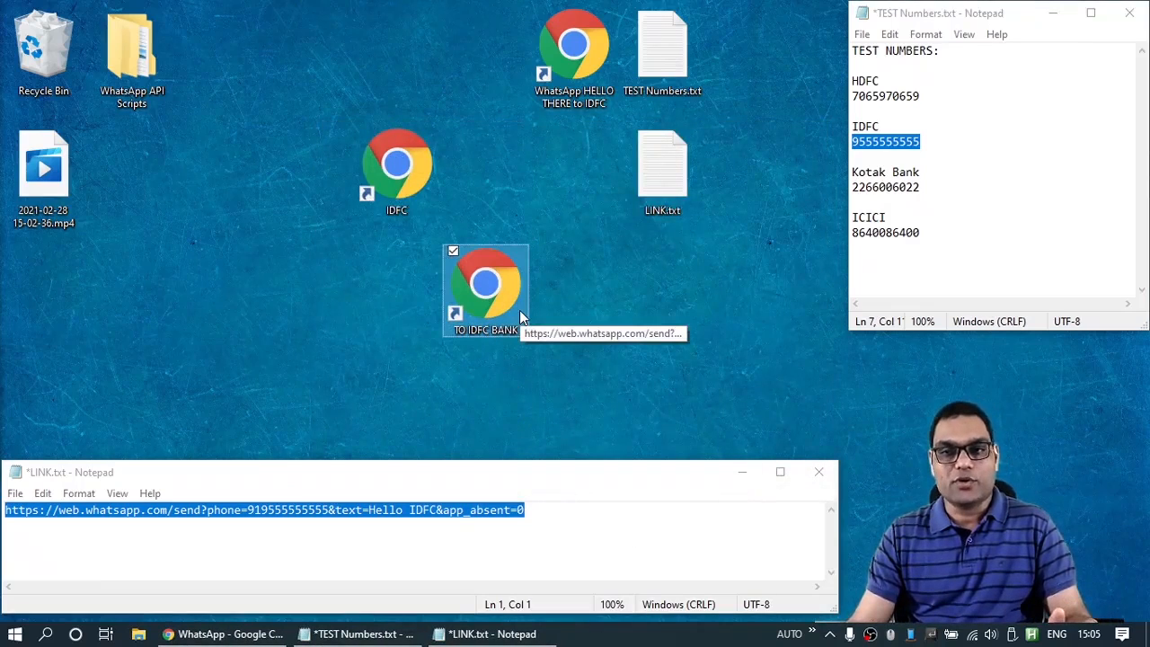
{"action": "mouse_move", "coordinate": [488, 309]}
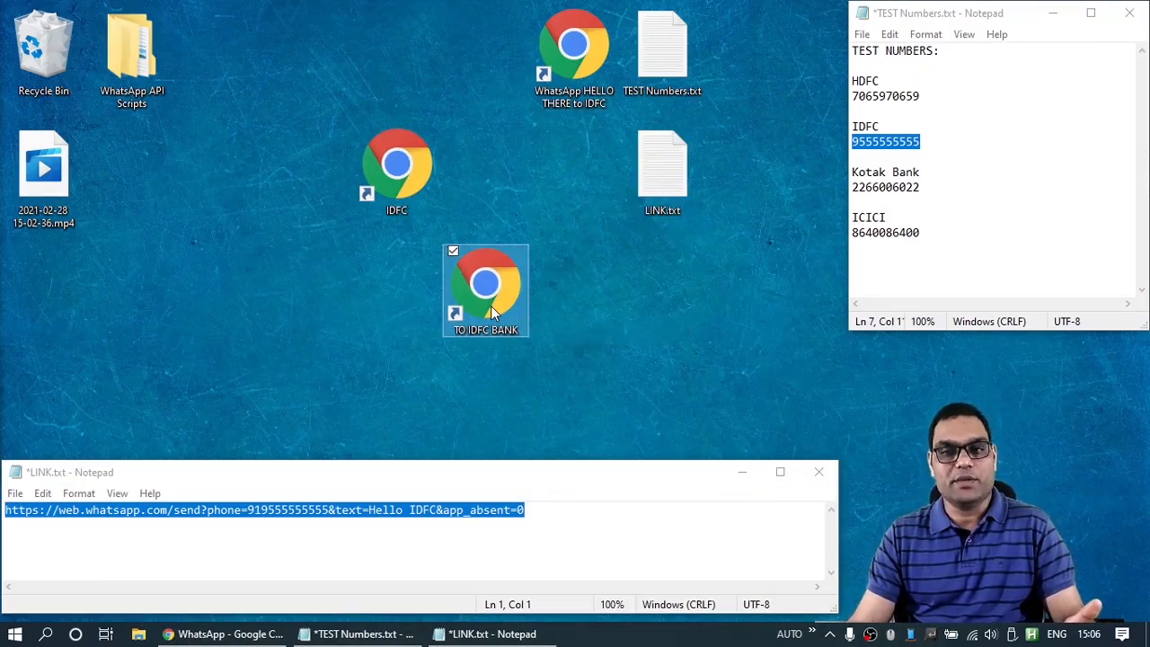
Launch the TO IDFC BANK shortcut to load the IDFC FIRST BANK chat, then close the browser
{"action": "double_click", "coordinate": [485, 288]}
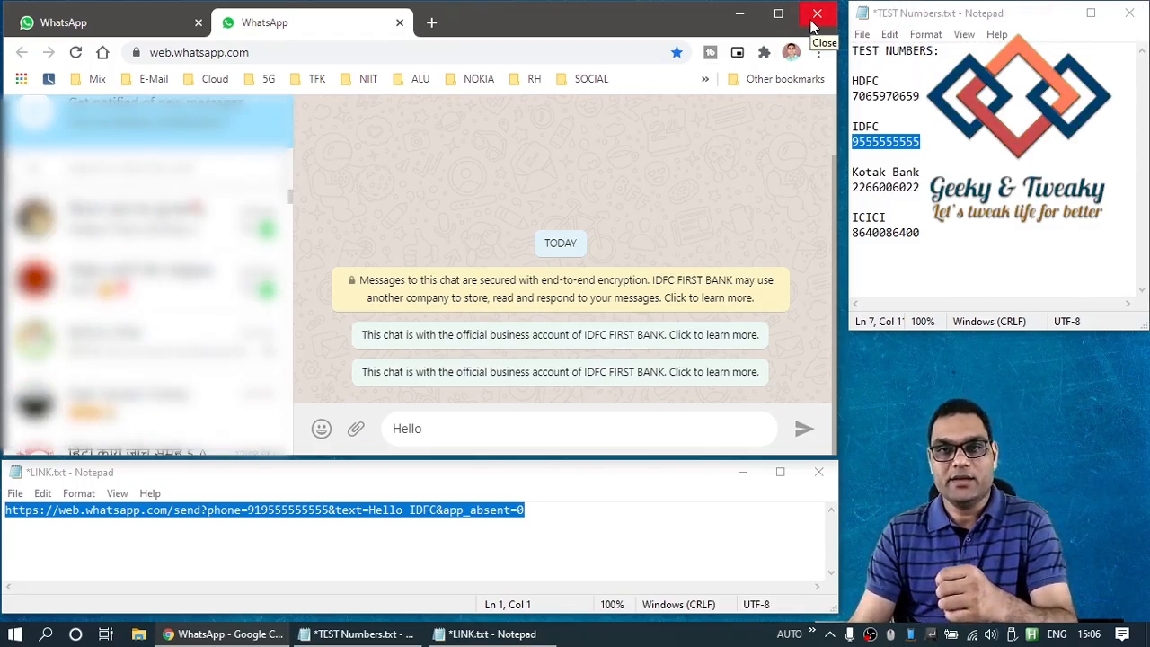
{"action": "left_click", "coordinate": [816, 15]}
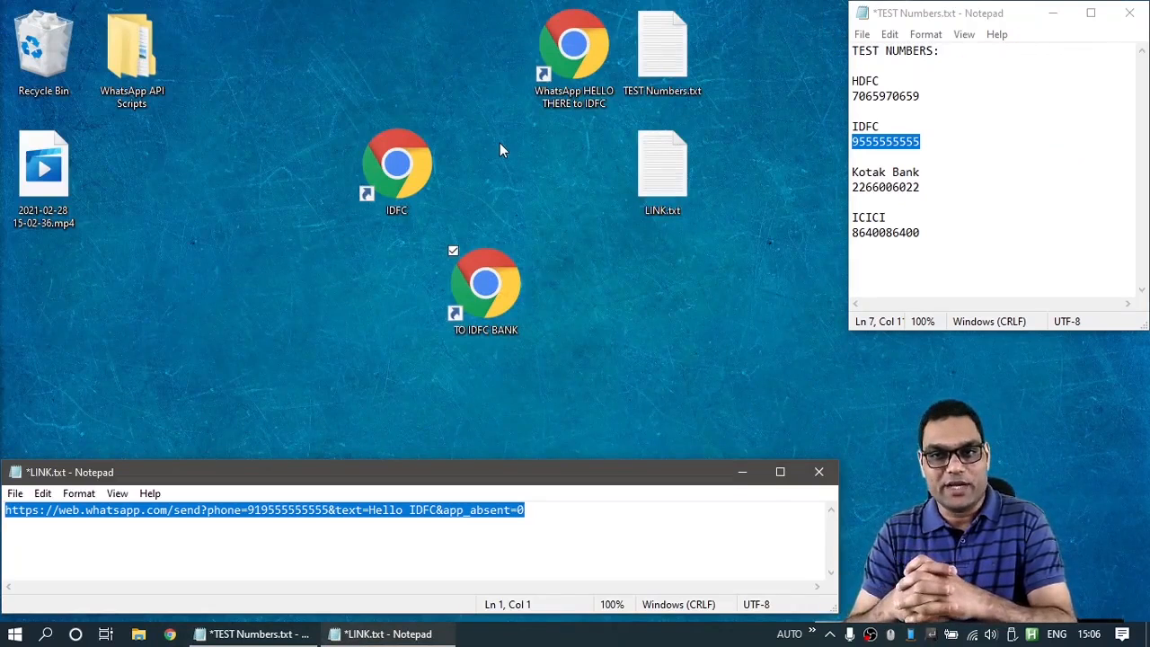
{"action": "mouse_move", "coordinate": [878, 507]}
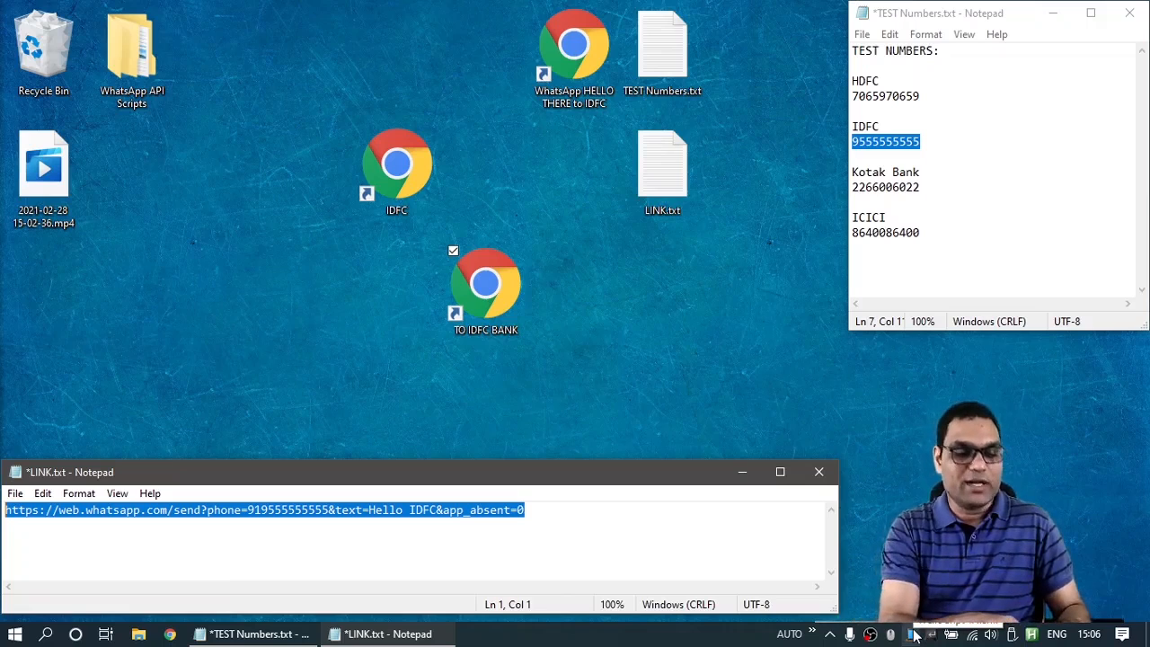
Run the WhatsApp chat script with the 9555 IDFC number and the message 'test 123'
{"action": "double_click", "coordinate": [485, 288]}
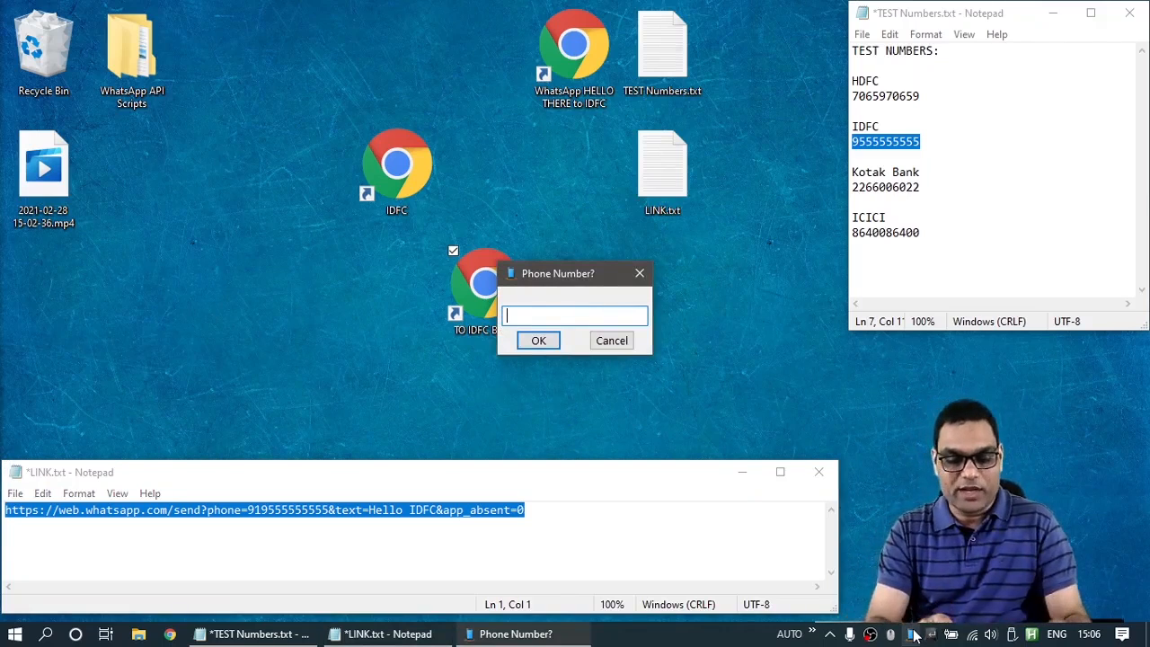
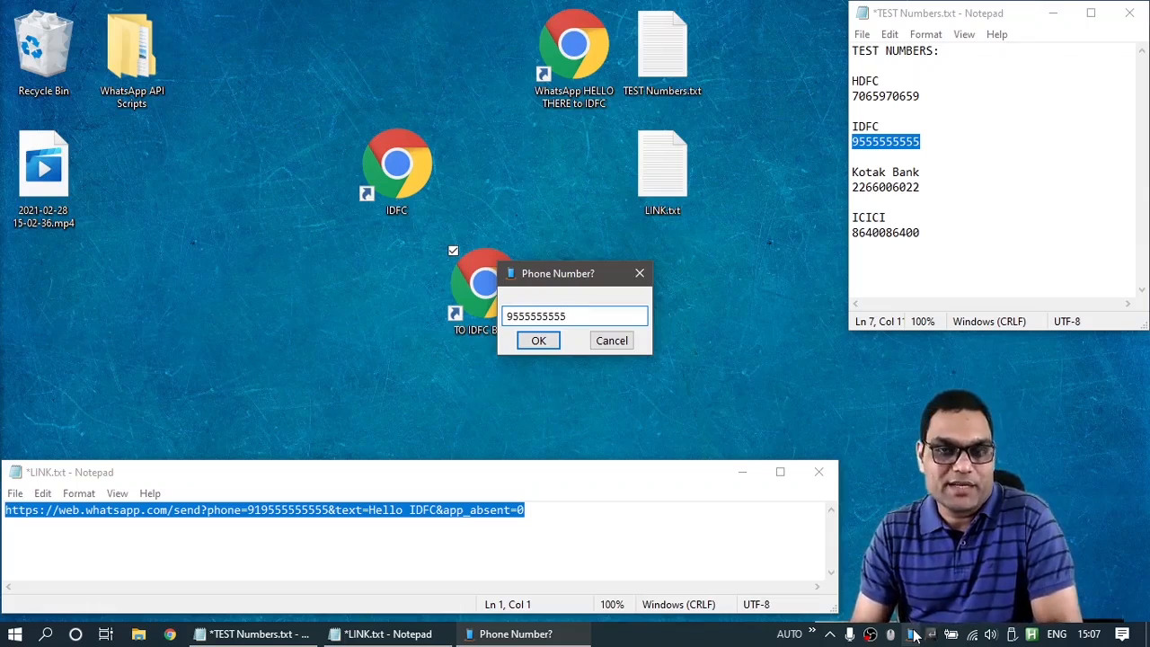
{"action": "left_click", "coordinate": [539, 341]}
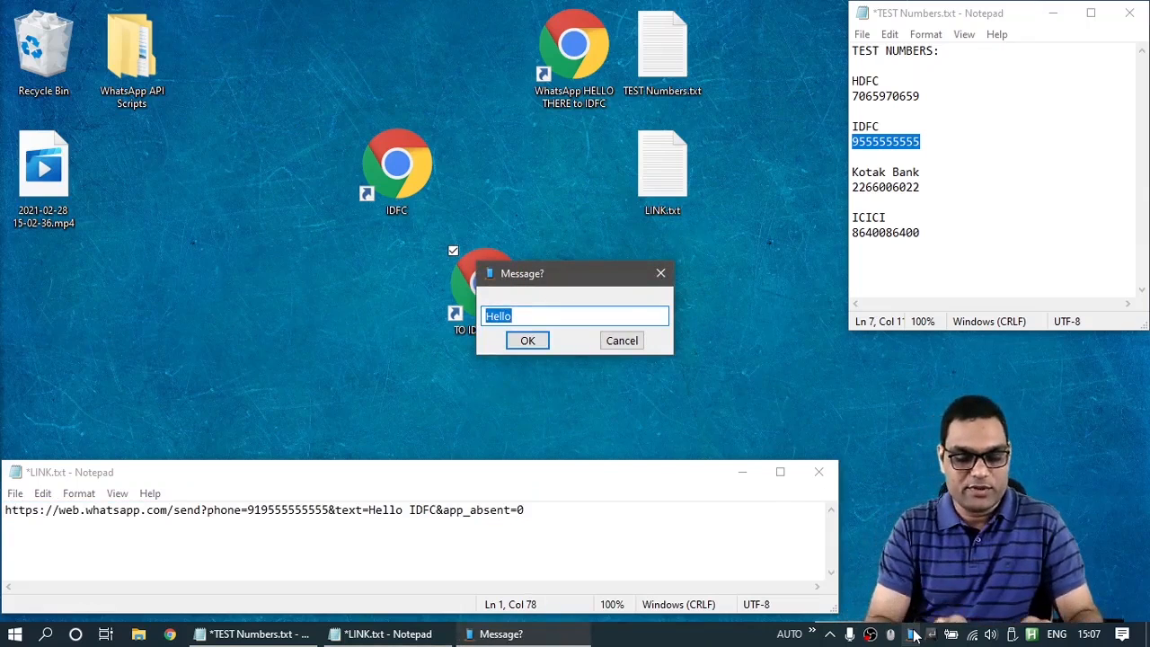
{"action": "type", "text": "test 123"}
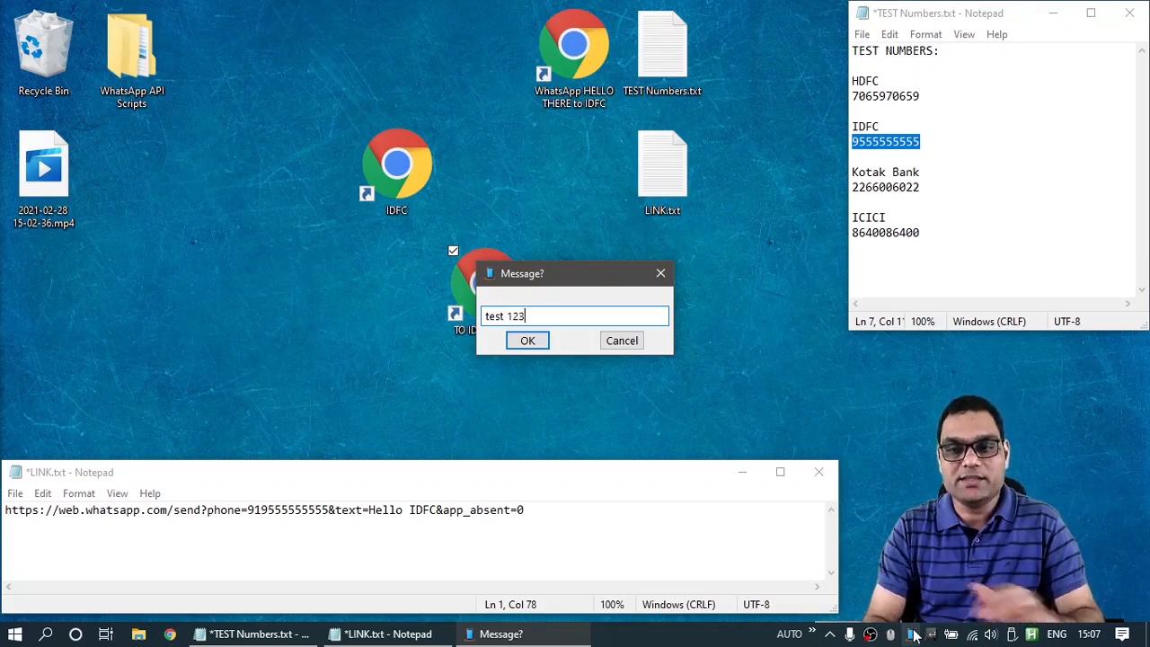
{"action": "left_click", "coordinate": [528, 340]}
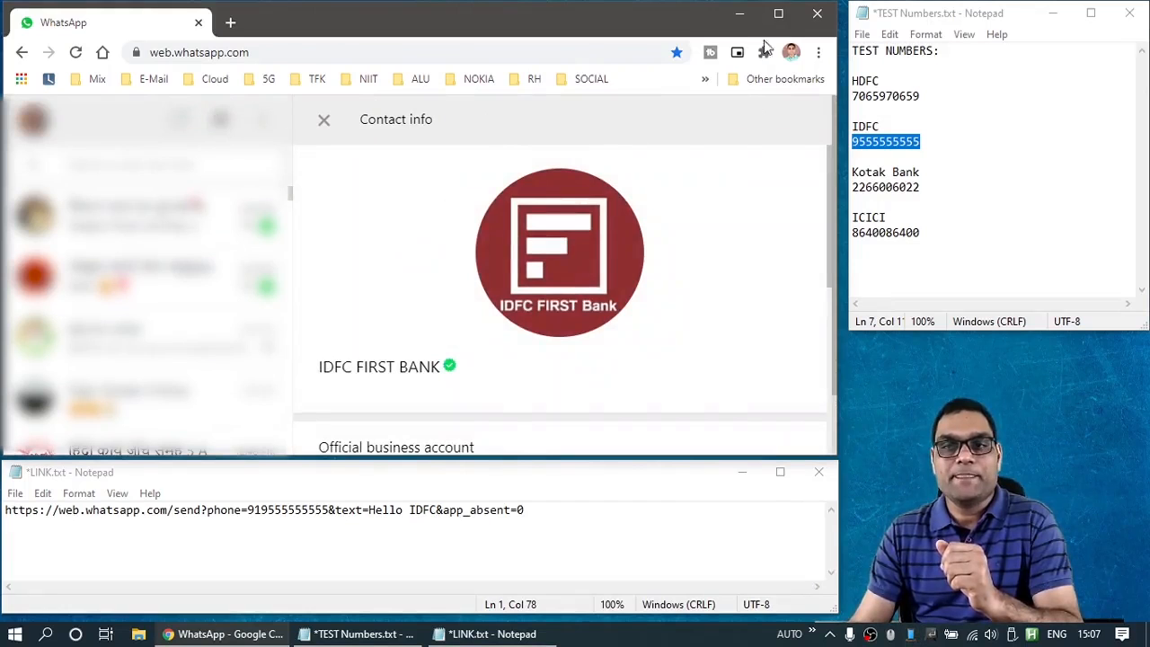
Close the browser window and confirm leaving the WhatsApp Web page
{"action": "left_click", "coordinate": [815, 14]}
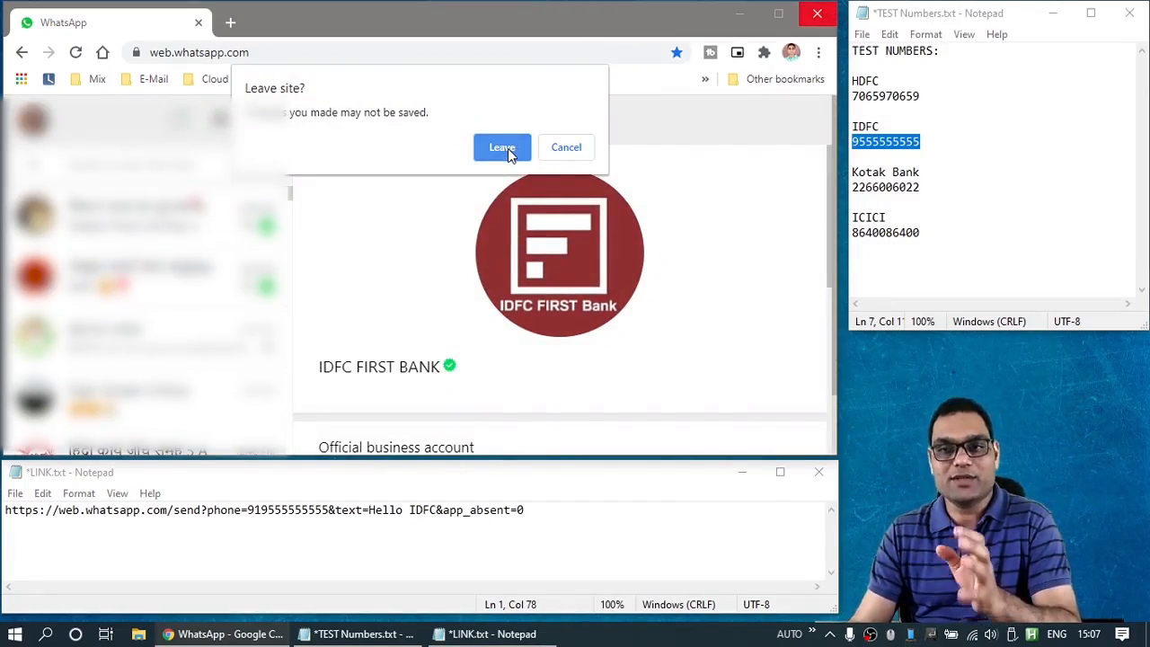
{"action": "left_click", "coordinate": [501, 147]}
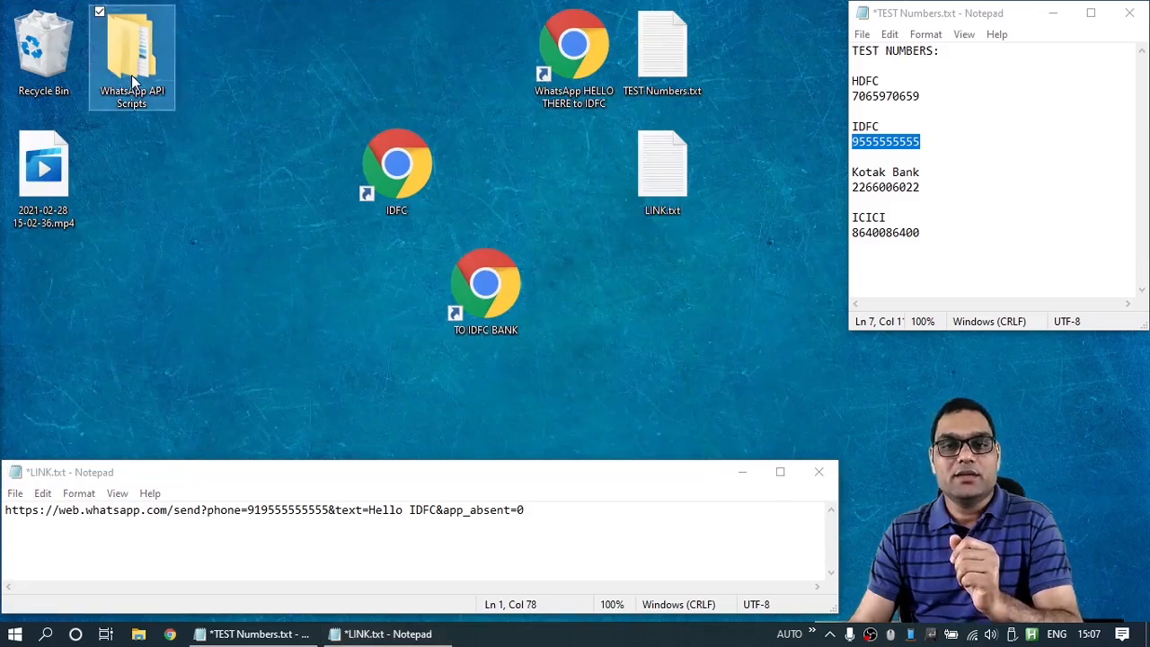
Open the WhatsApp API Scripts folder and bring up Edit Script for WelloCript-IN.ahk
{"action": "double_click", "coordinate": [131, 54]}
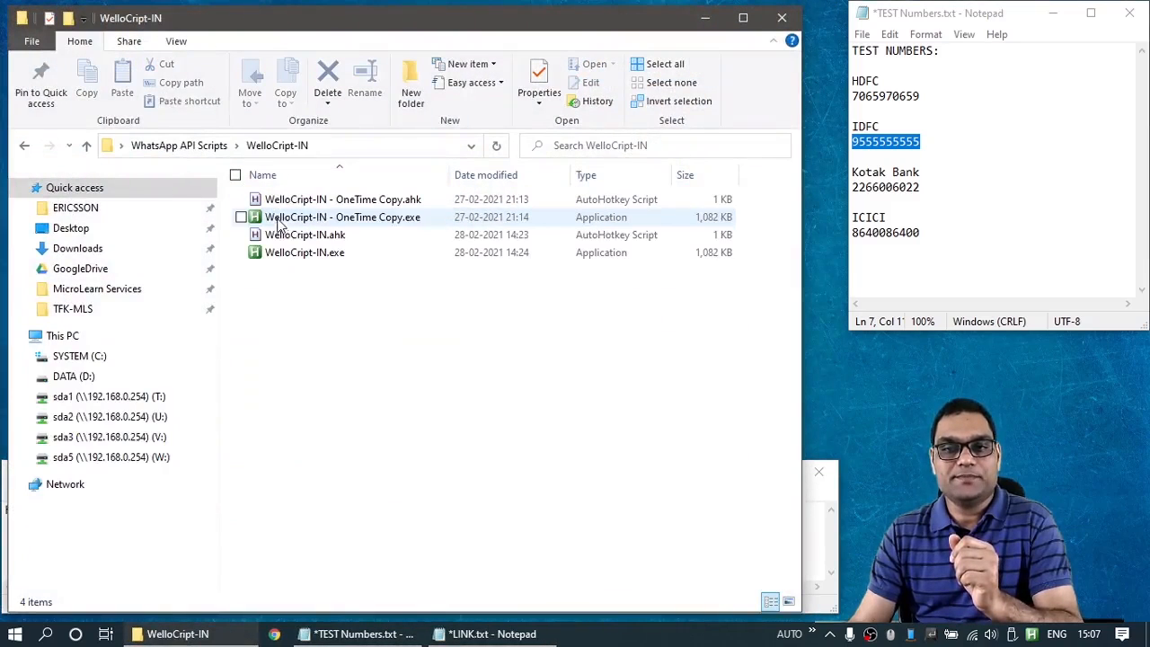
{"action": "right_click", "coordinate": [303, 234]}
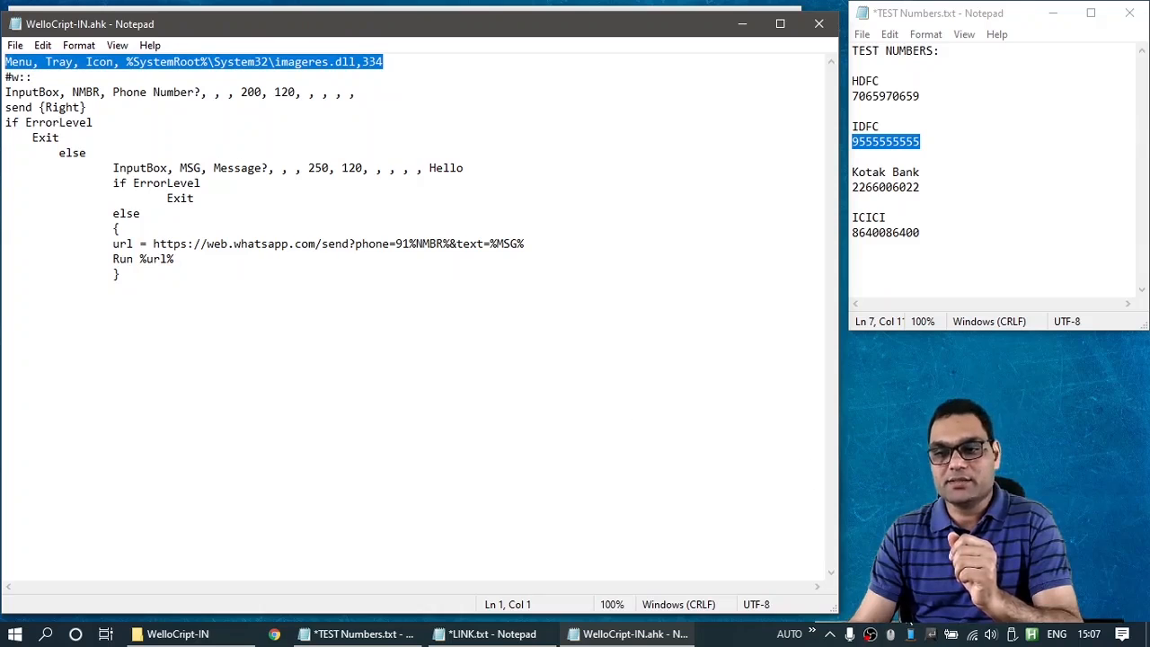
{"action": "mouse_move", "coordinate": [904, 632]}
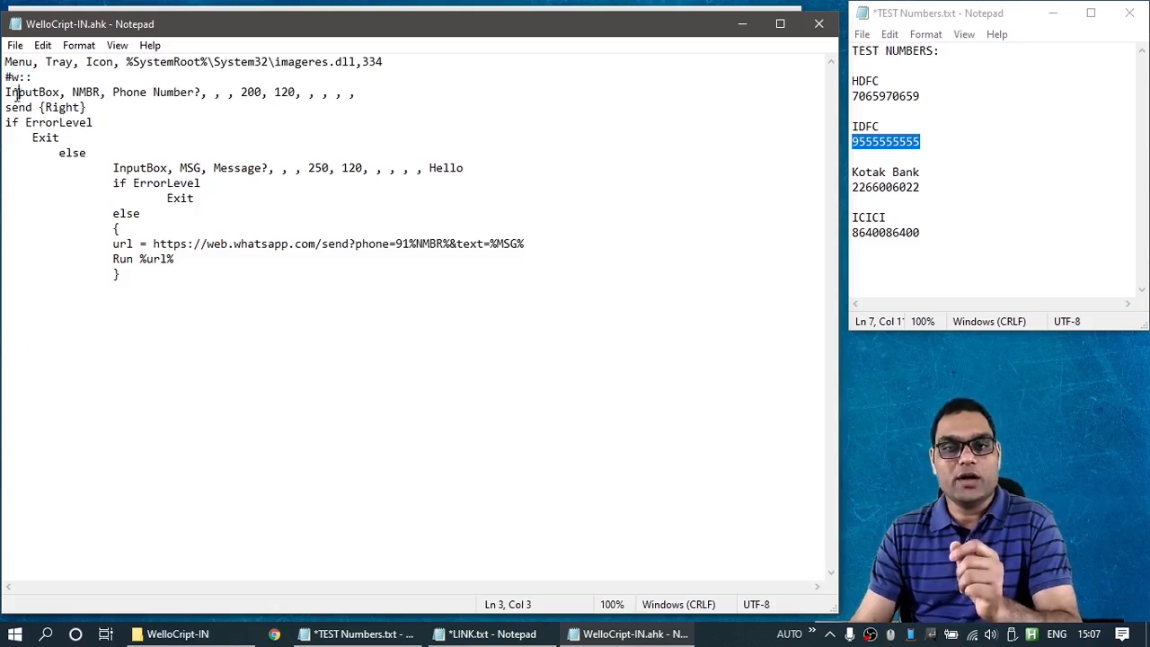
{"action": "left_click", "coordinate": [291, 288]}
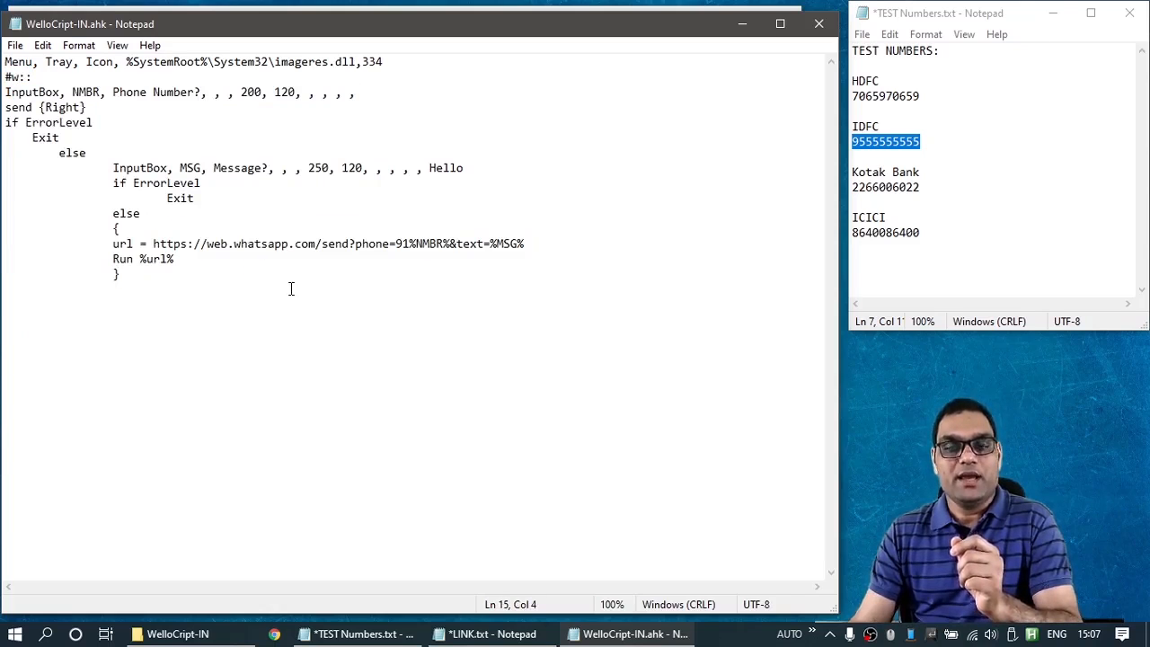
{"action": "left_click", "coordinate": [72, 93]}
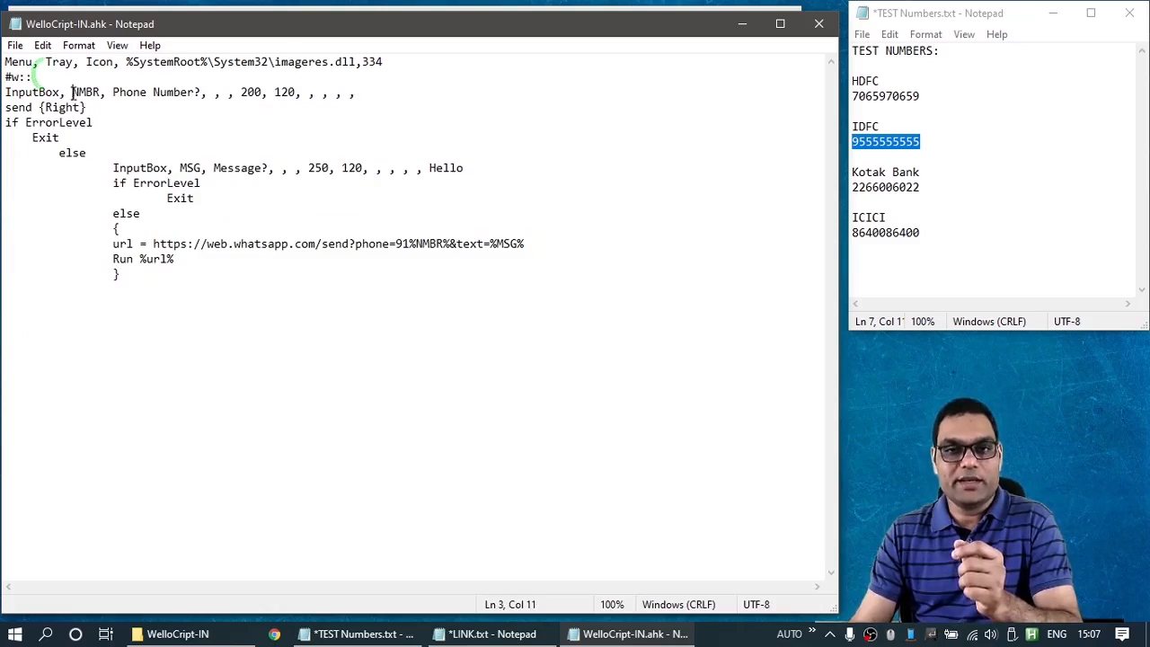
{"action": "double_click", "coordinate": [86, 94]}
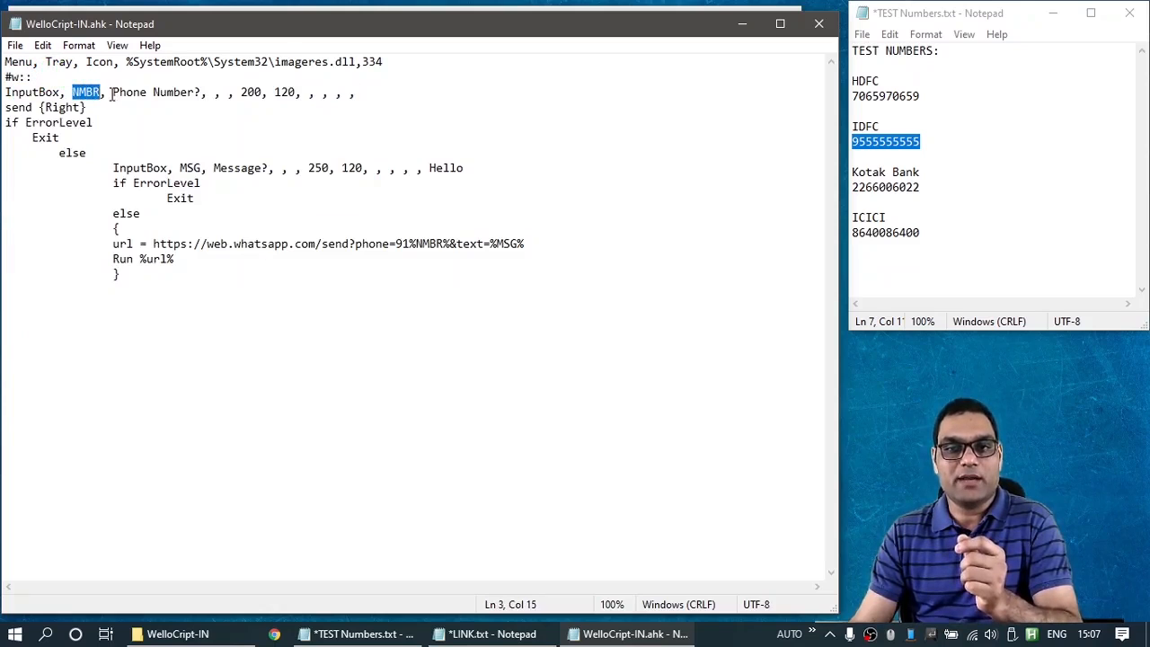
{"action": "double_click", "coordinate": [154, 93]}
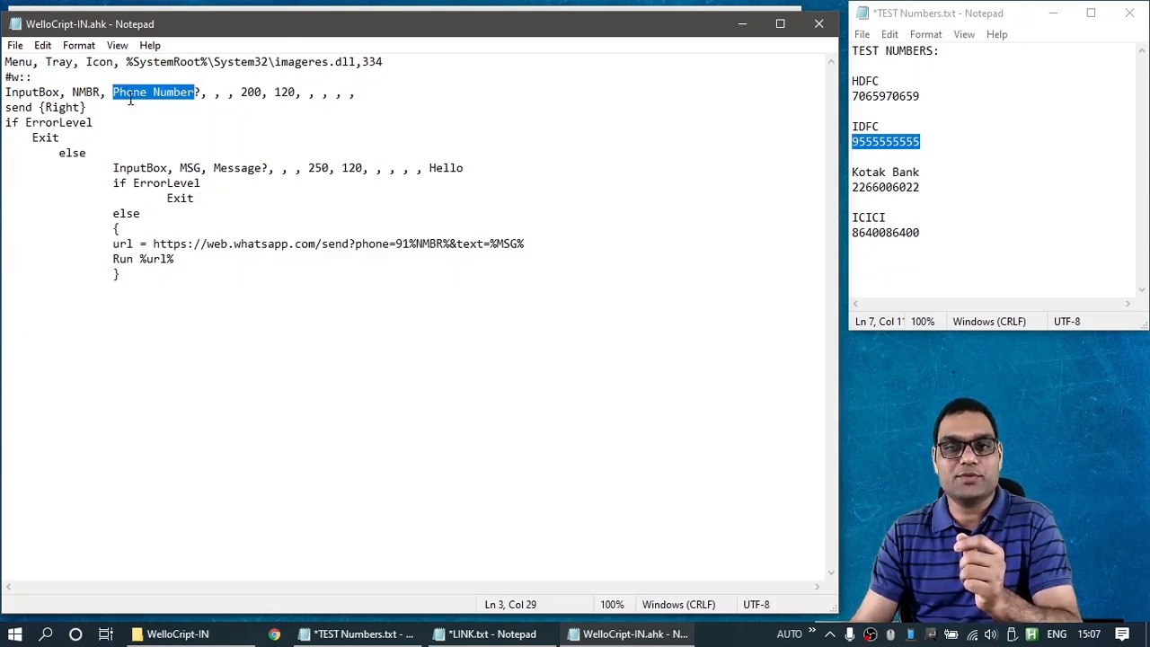
{"action": "double_click", "coordinate": [85, 91]}
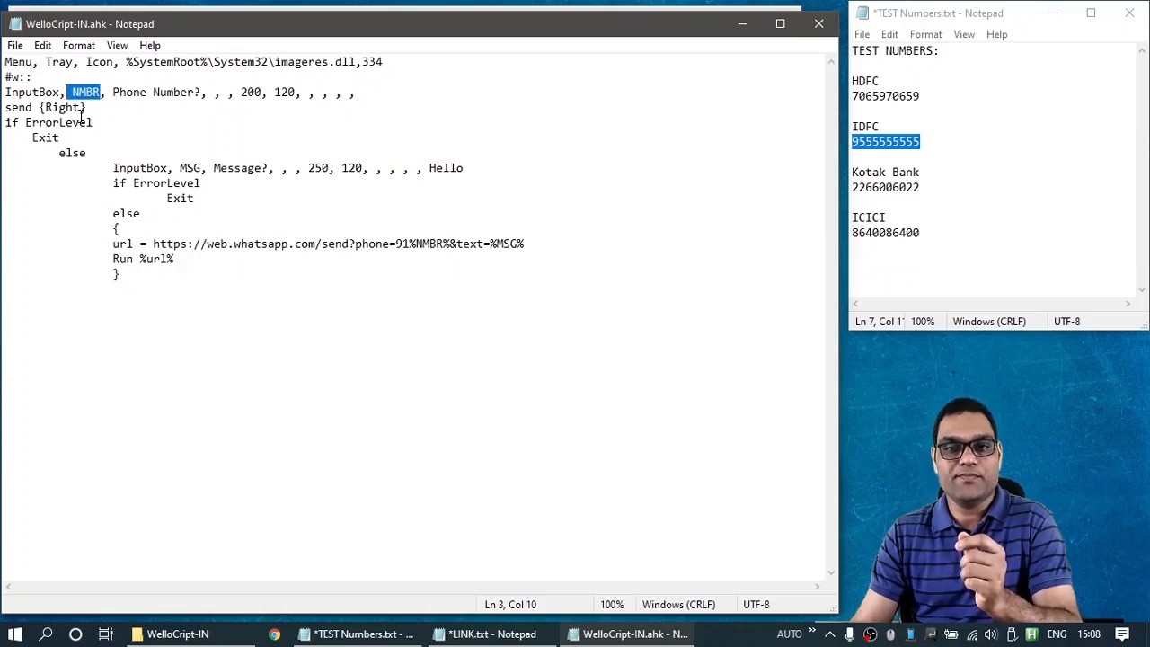
{"action": "left_click_drag", "start_coordinate": [68, 94], "coordinate": [86, 107]}
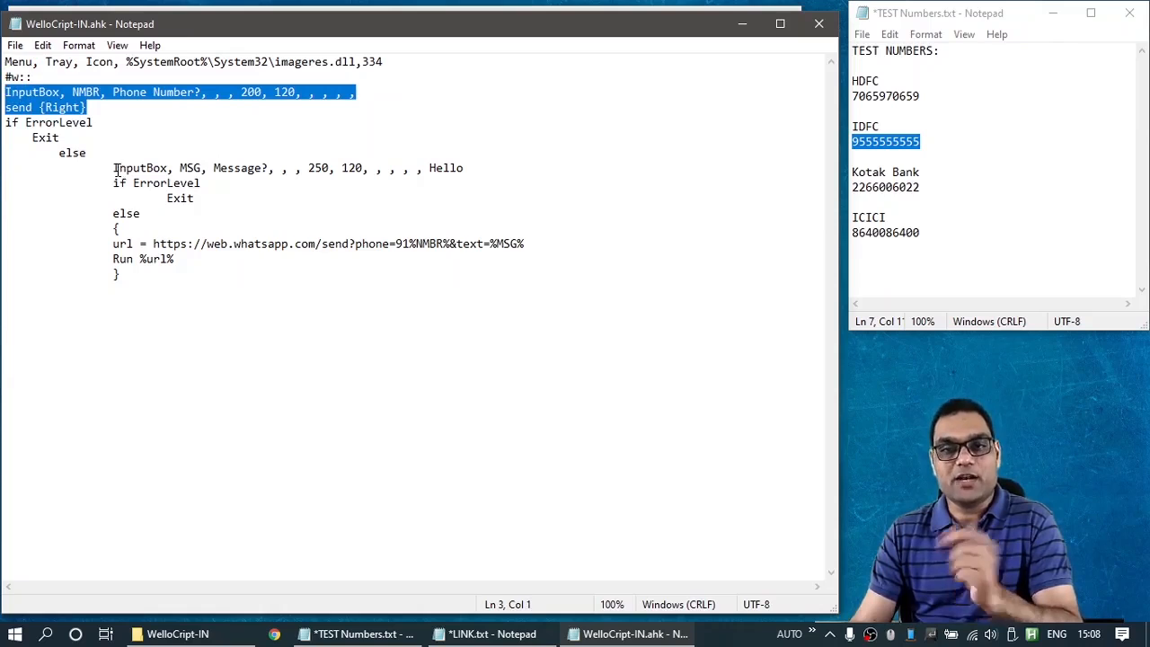
{"action": "double_click", "coordinate": [240, 168]}
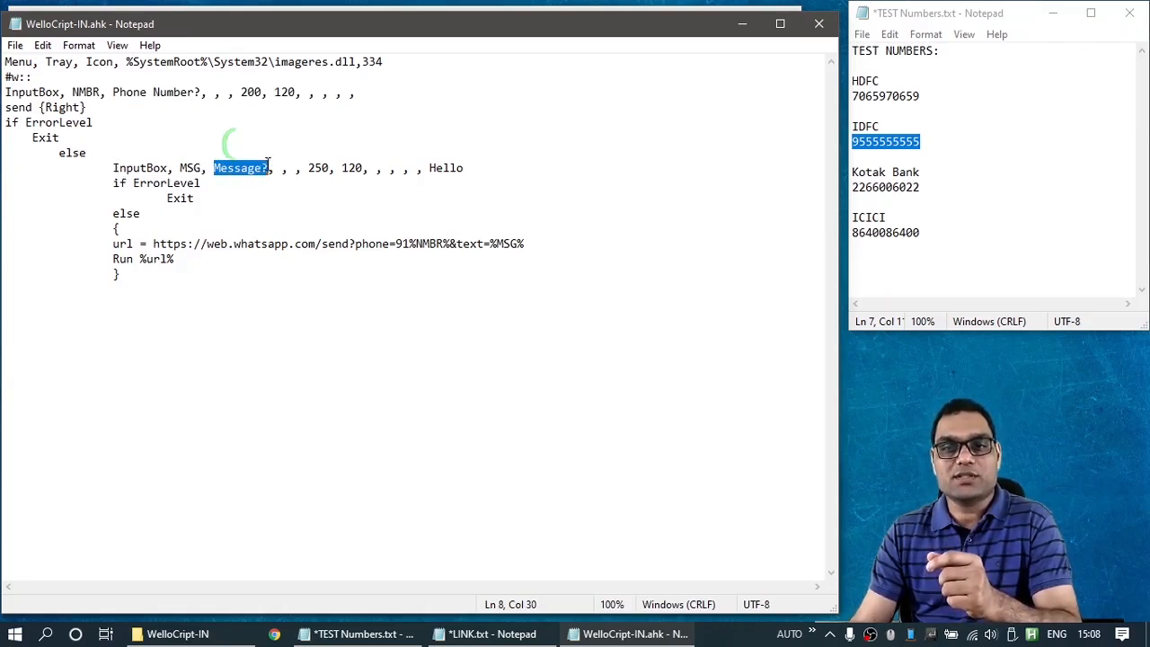
{"action": "left_click", "coordinate": [190, 167]}
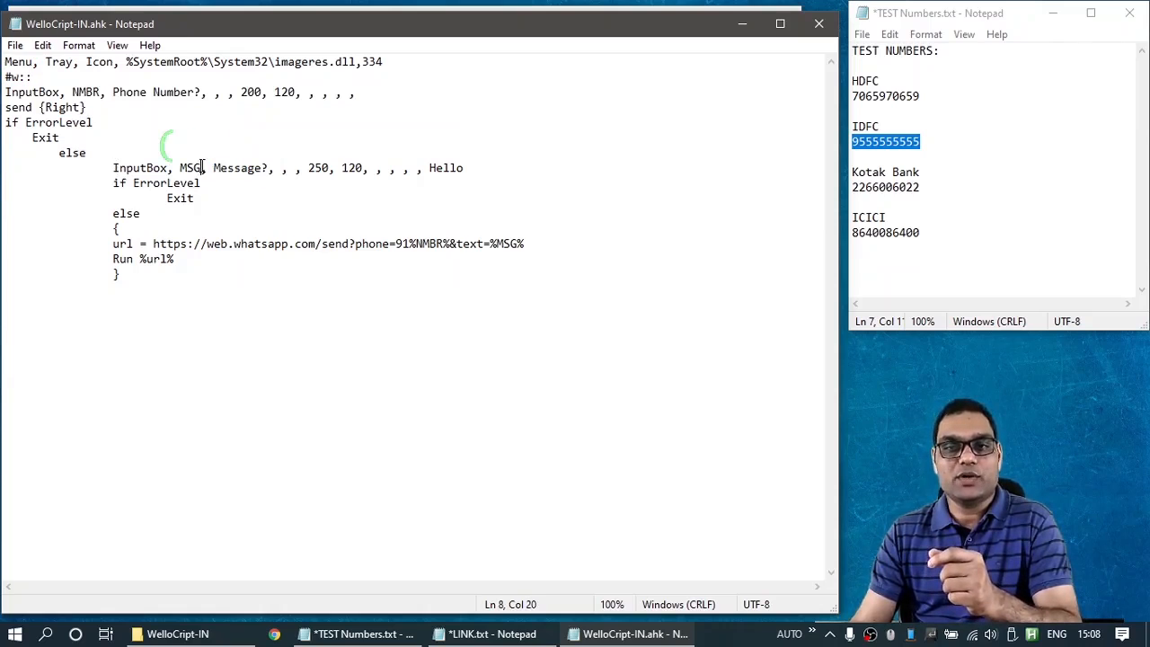
{"action": "double_click", "coordinate": [189, 169]}
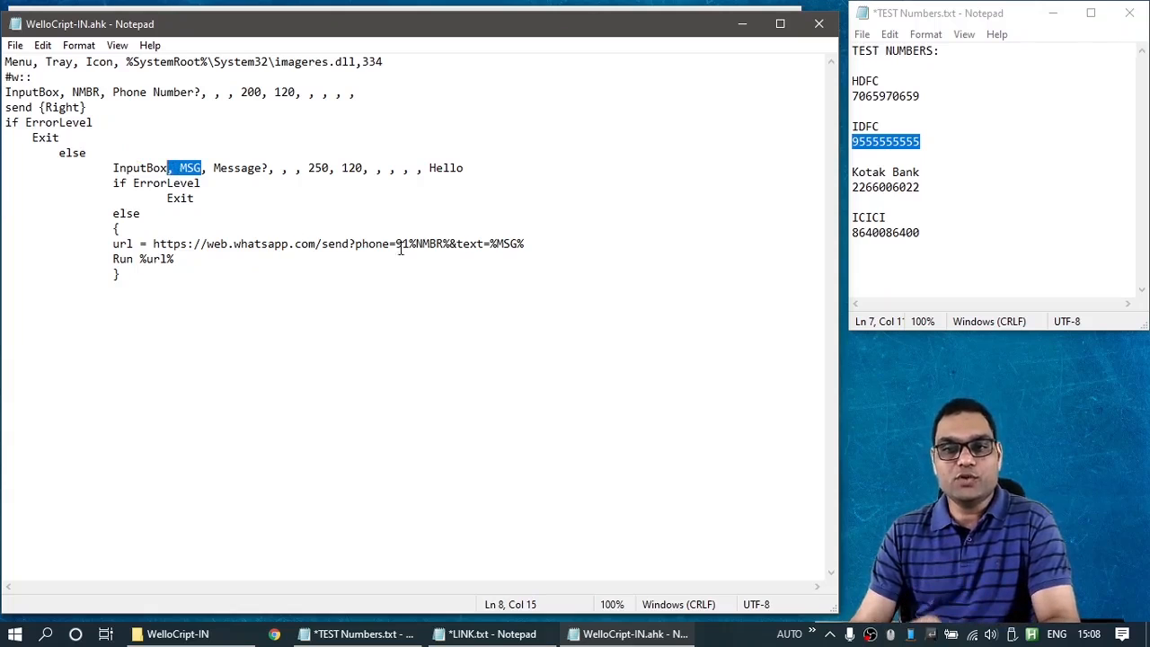
{"action": "double_click", "coordinate": [505, 244]}
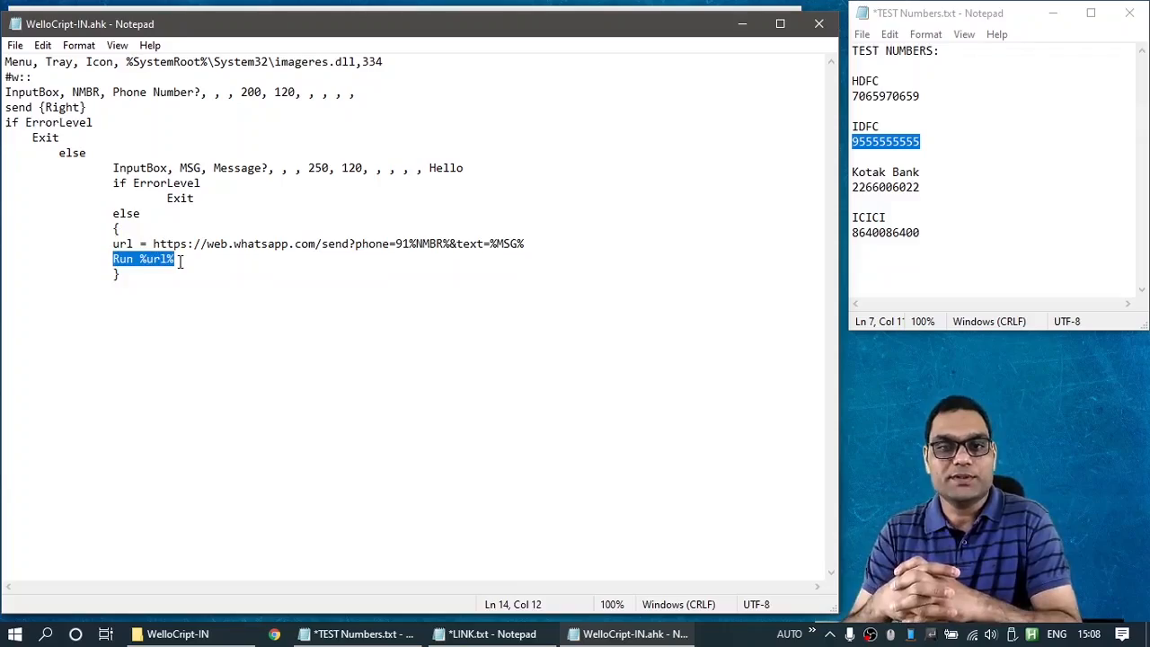
{"action": "type", "text": "43"}
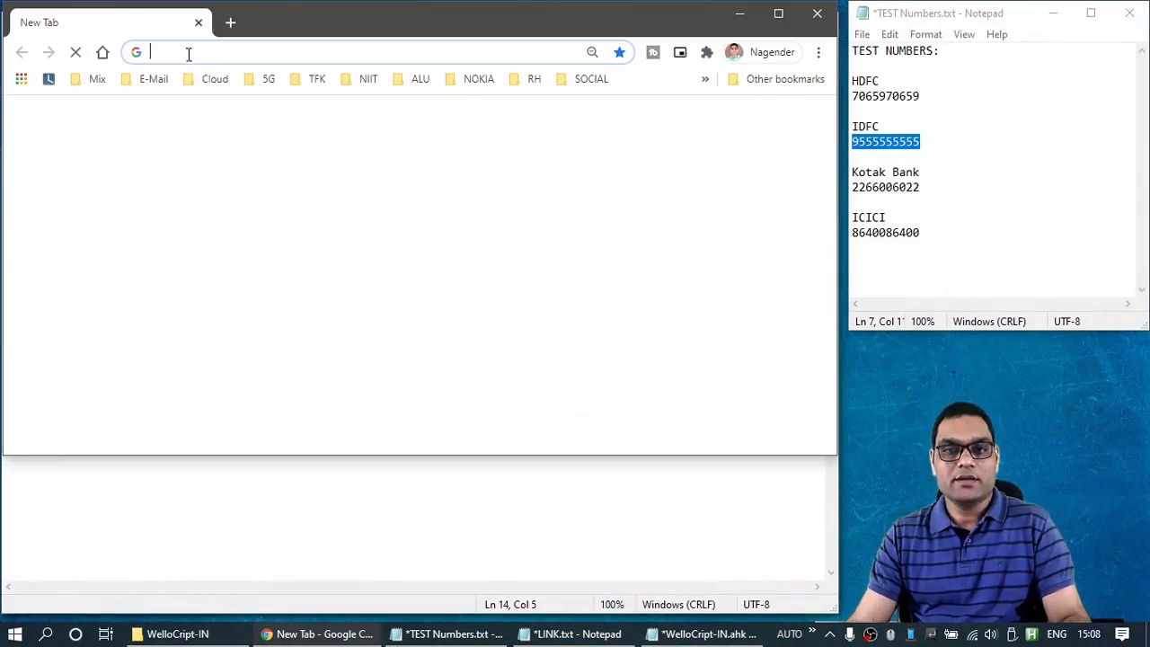
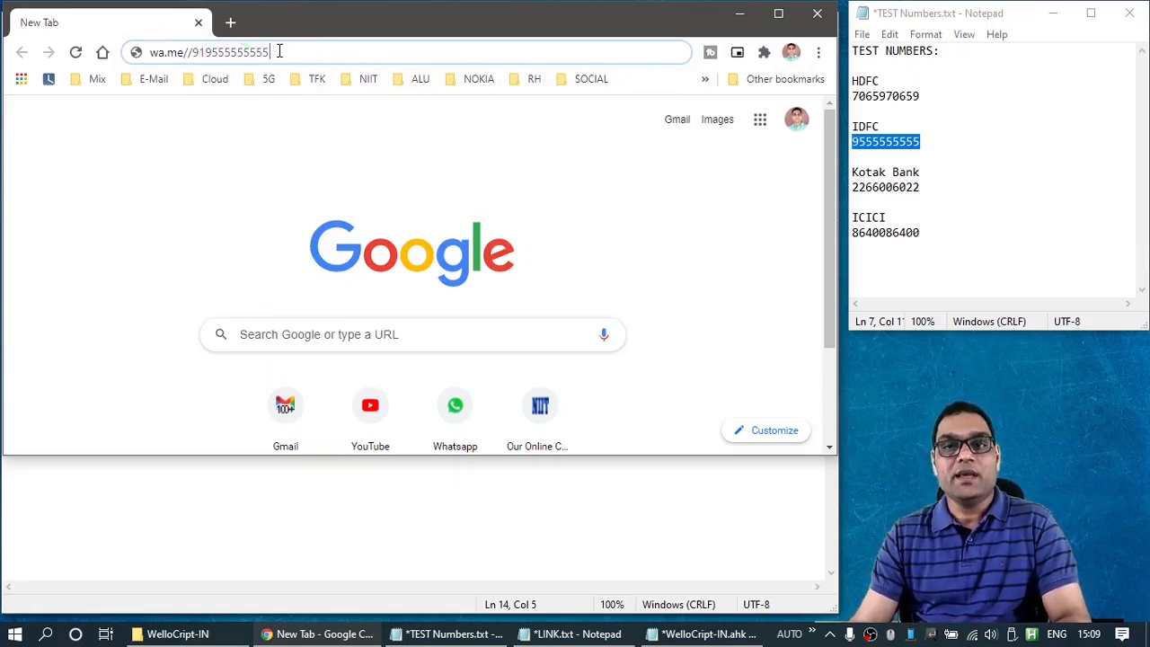
{"action": "key", "text": "Return"}
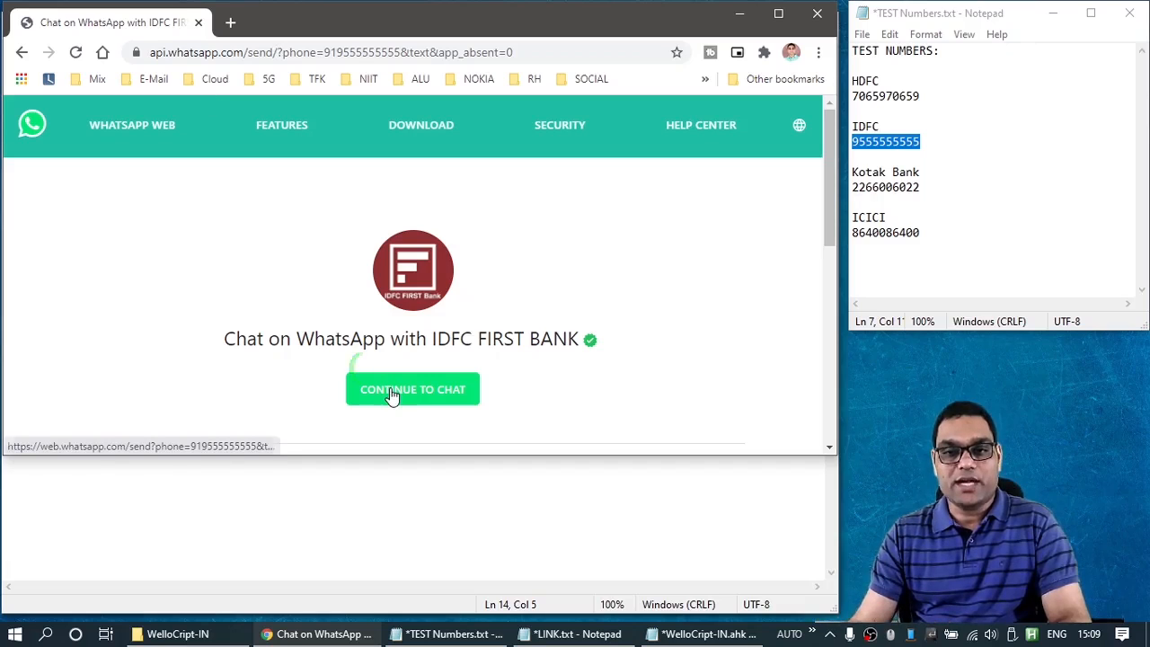
{"action": "left_click", "coordinate": [413, 388]}
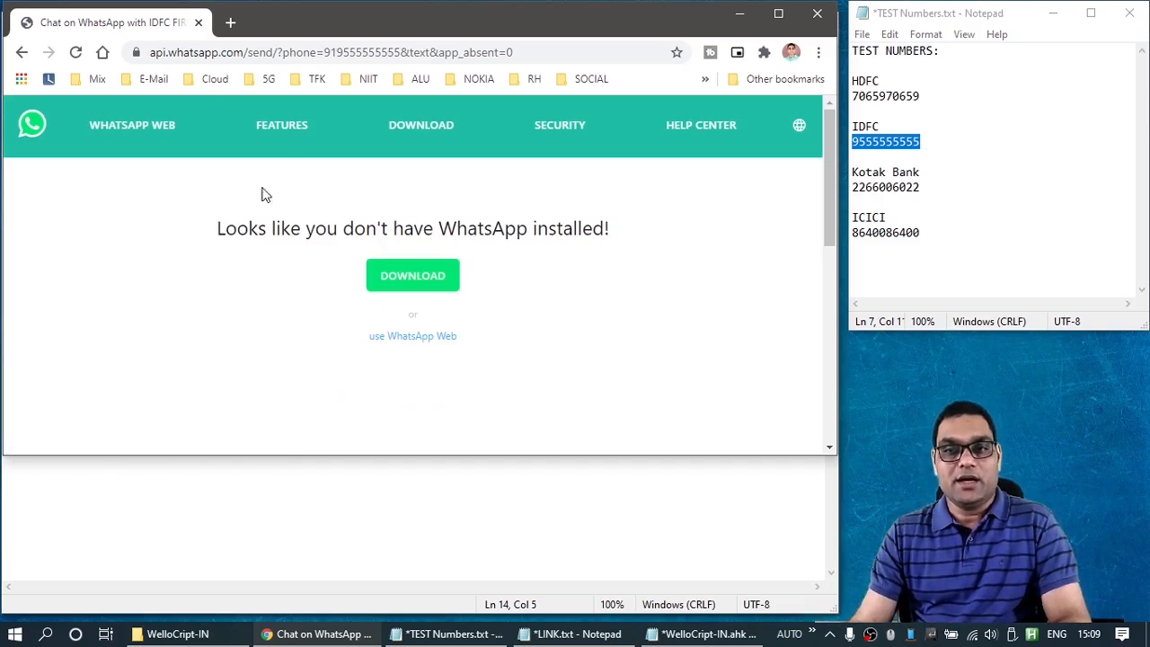
{"action": "mouse_move", "coordinate": [324, 199]}
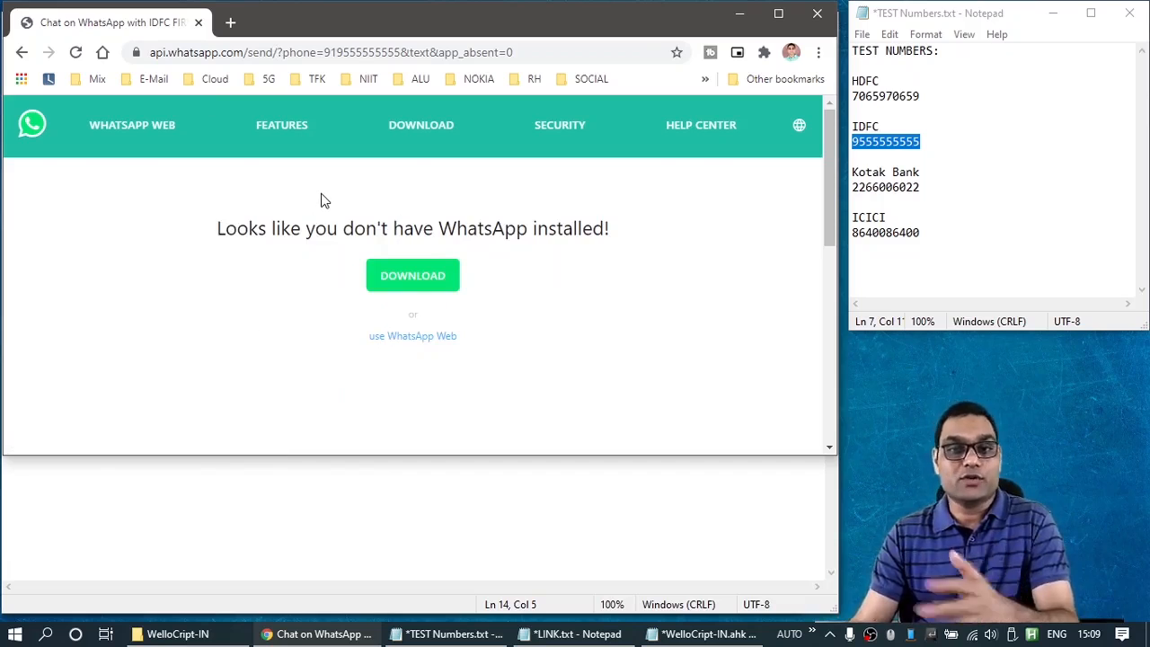
{"action": "mouse_move", "coordinate": [406, 341]}
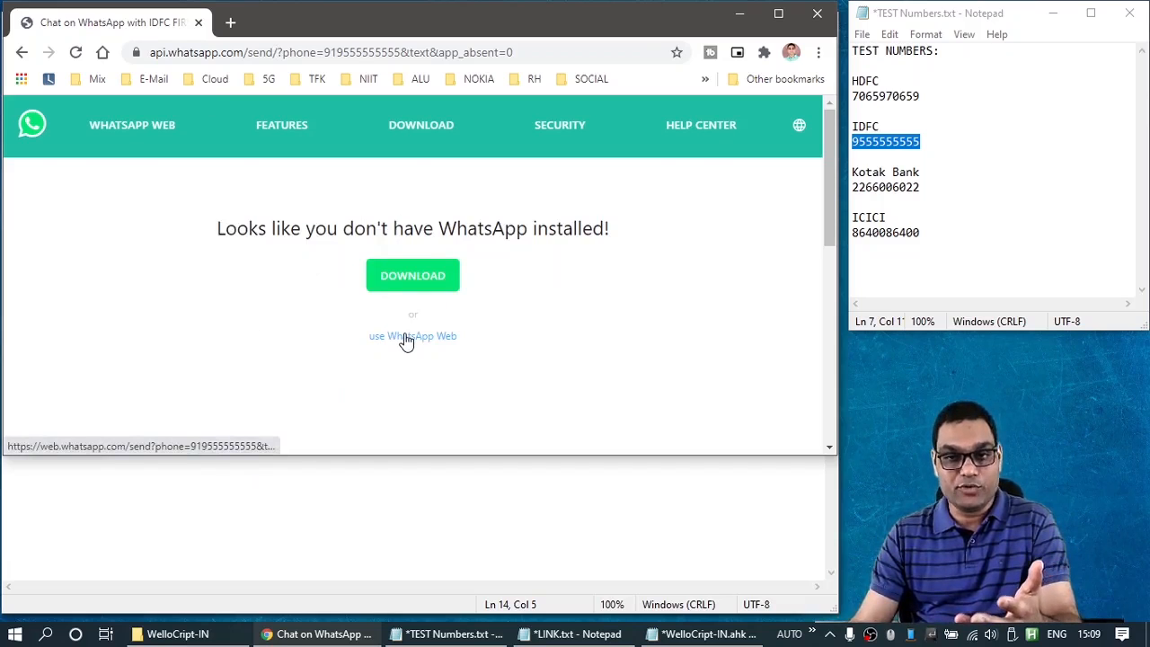
{"action": "left_click", "coordinate": [413, 336]}
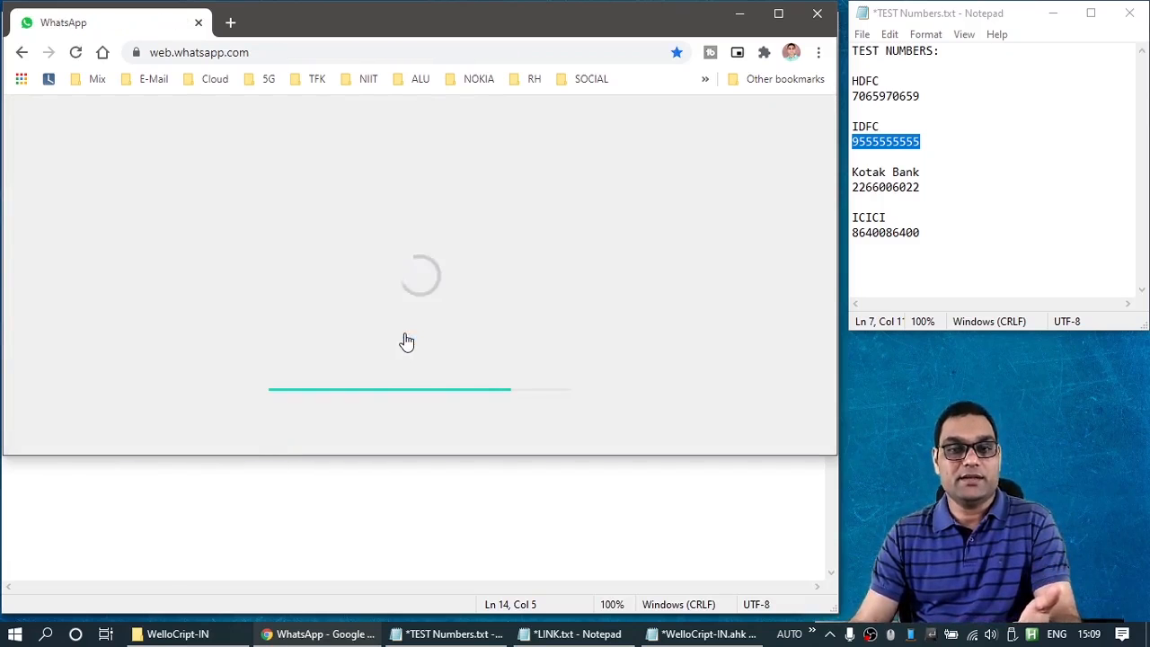
{"action": "mouse_move", "coordinate": [499, 239]}
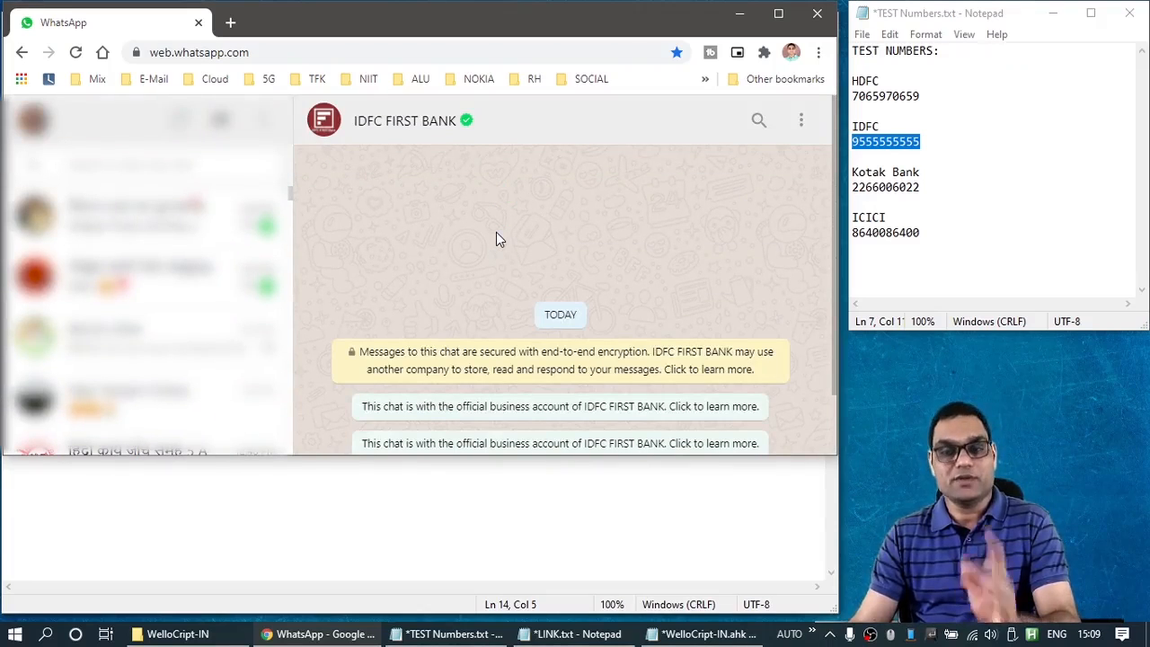
Wait for WhatsApp Web to load the IDFC FIRST BANK business chat
{"action": "left_click", "coordinate": [700, 633]}
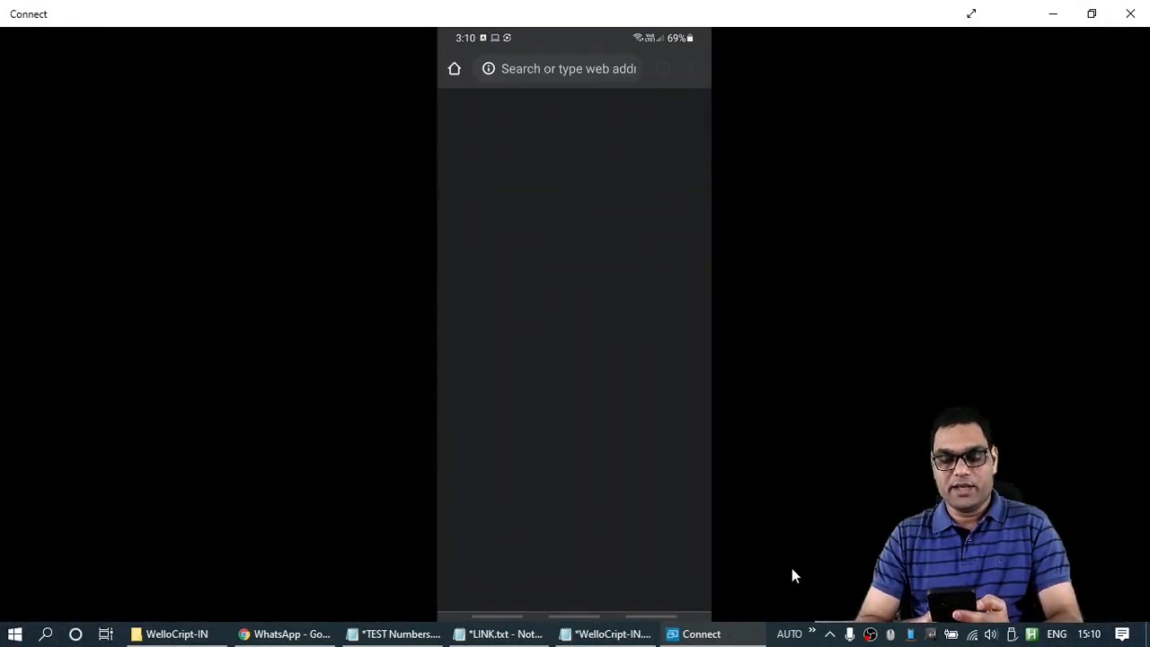
{"action": "left_click", "coordinate": [567, 68]}
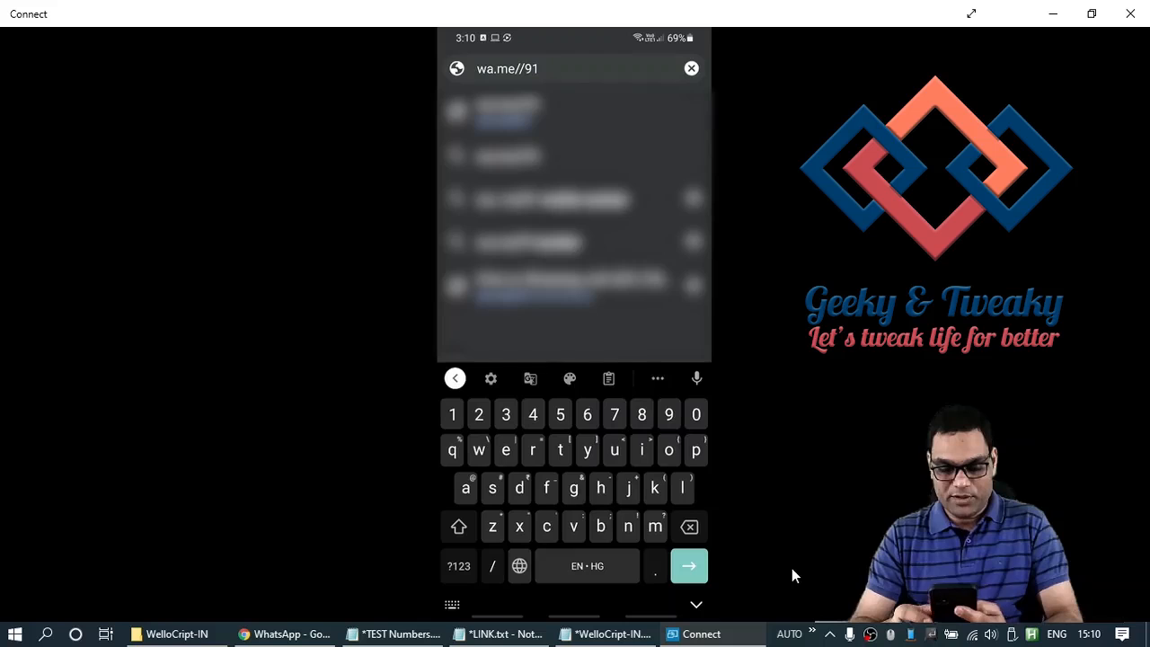
{"action": "type", "text": "5555555555"}
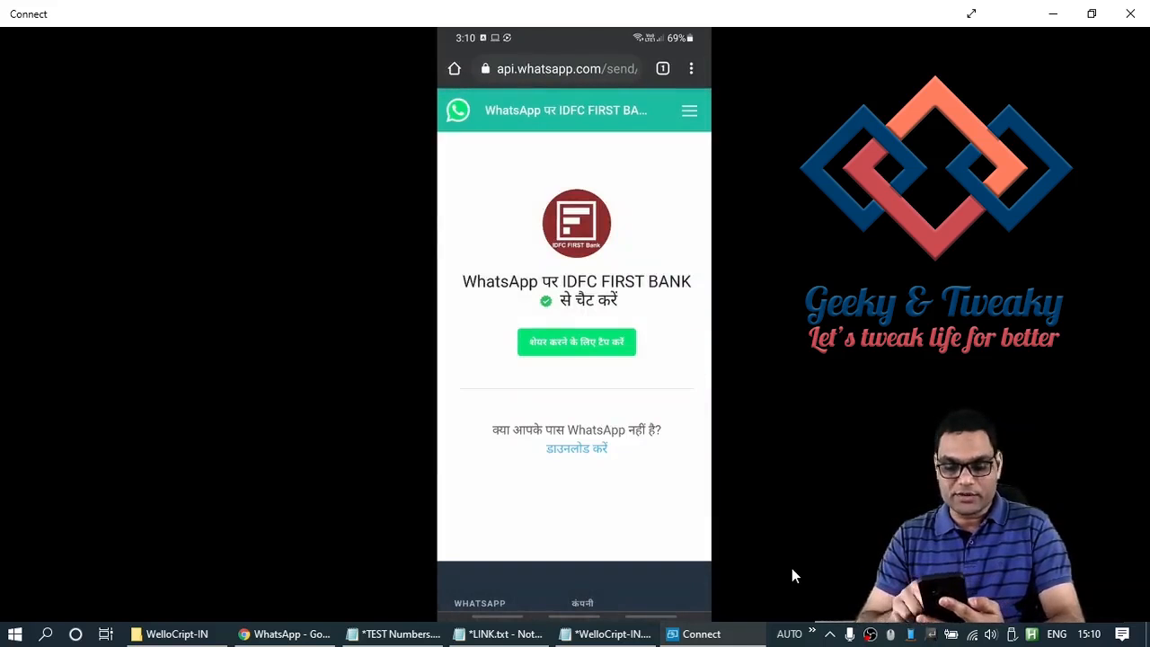
{"action": "left_click", "coordinate": [575, 342]}
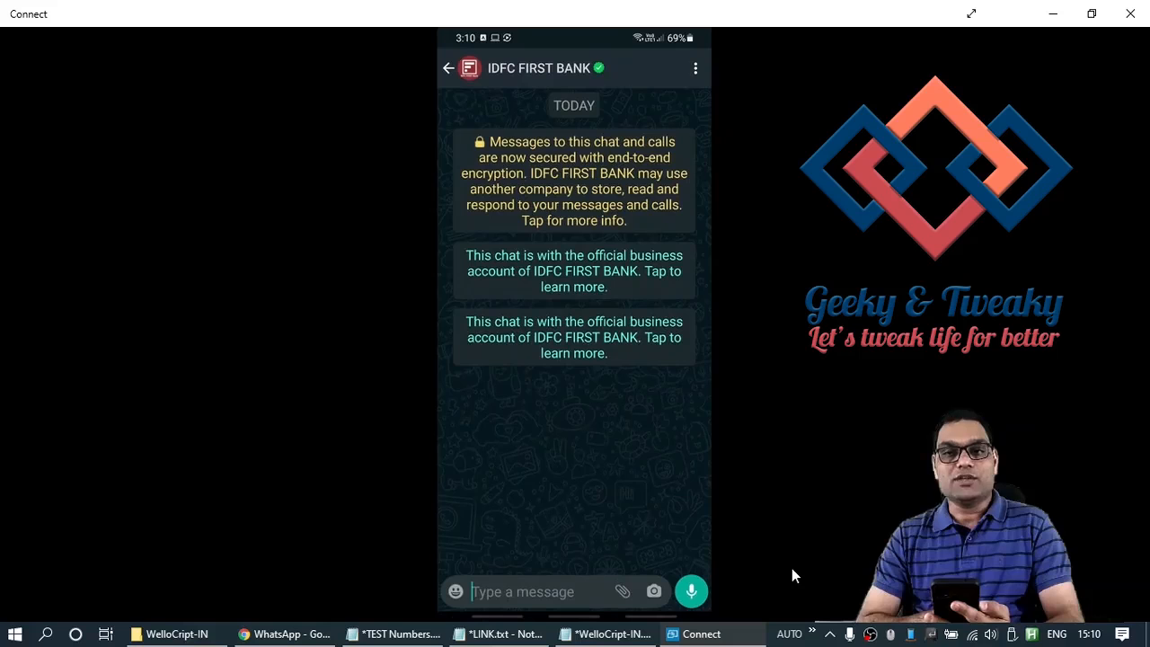